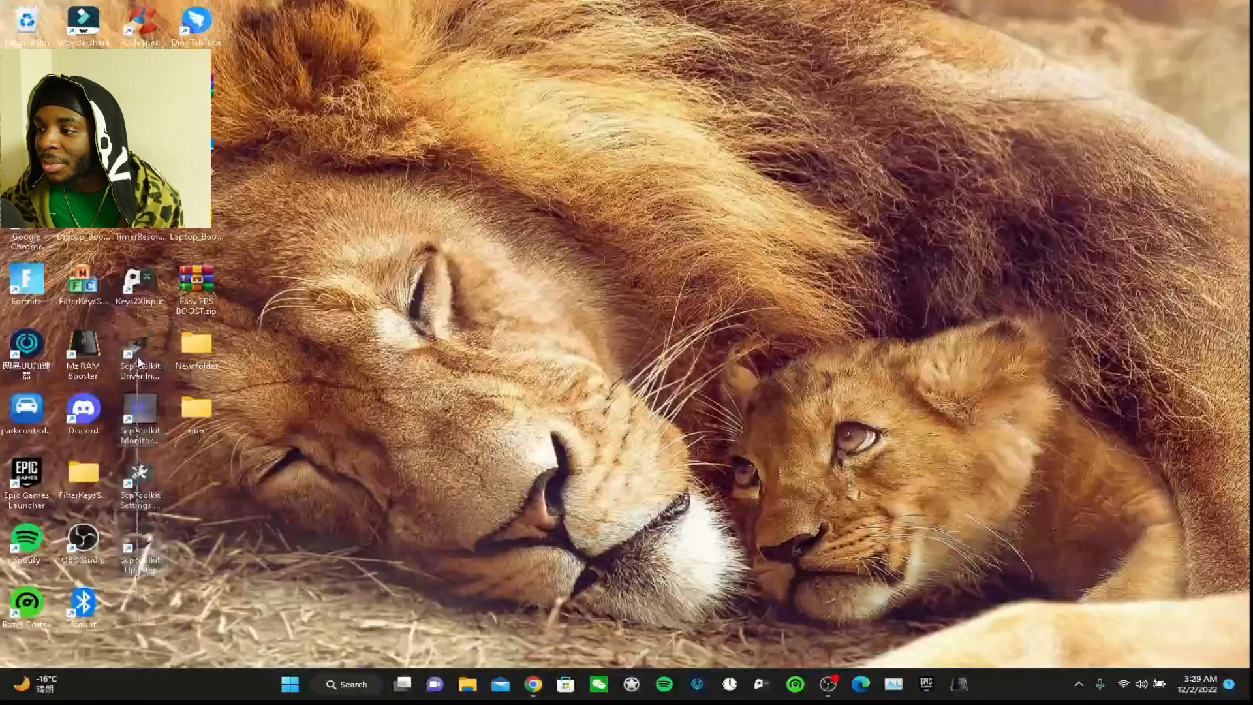
Filter Programs and Features with 'sc' and uninstall ScpToolkit, confirming with Yes
{"action": "left_click", "coordinate": [346, 684]}
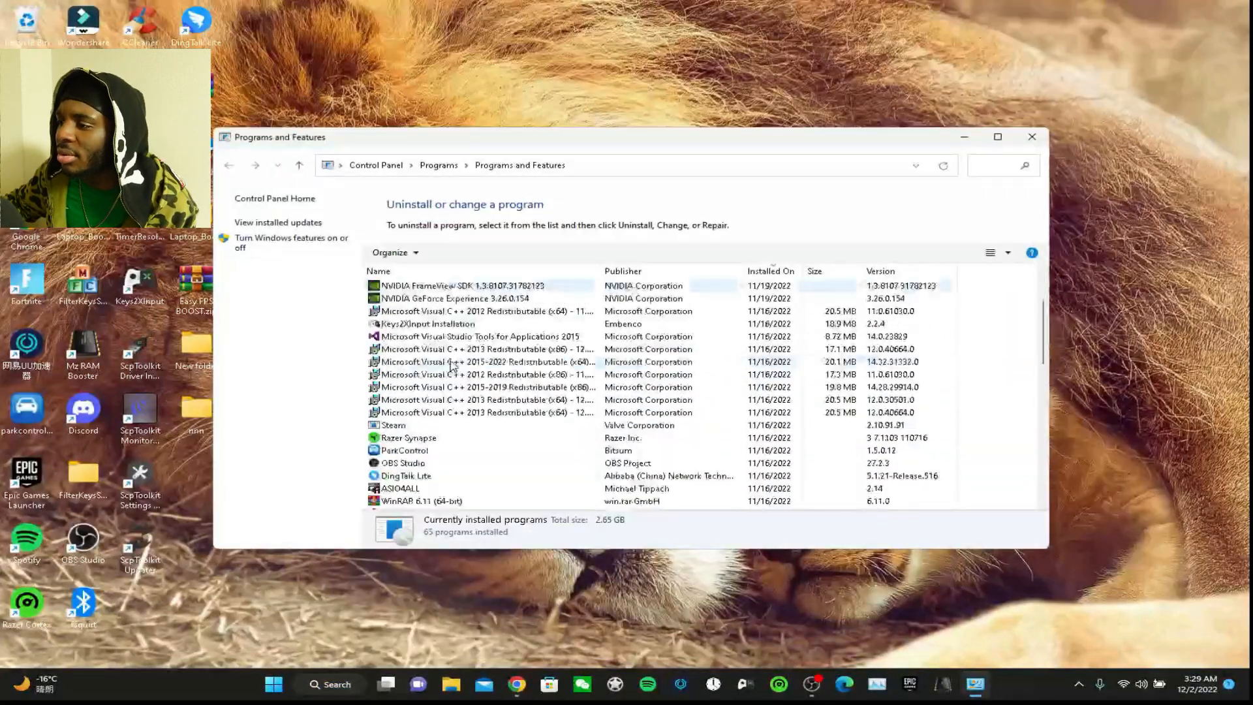
{"action": "type", "text": "sc"}
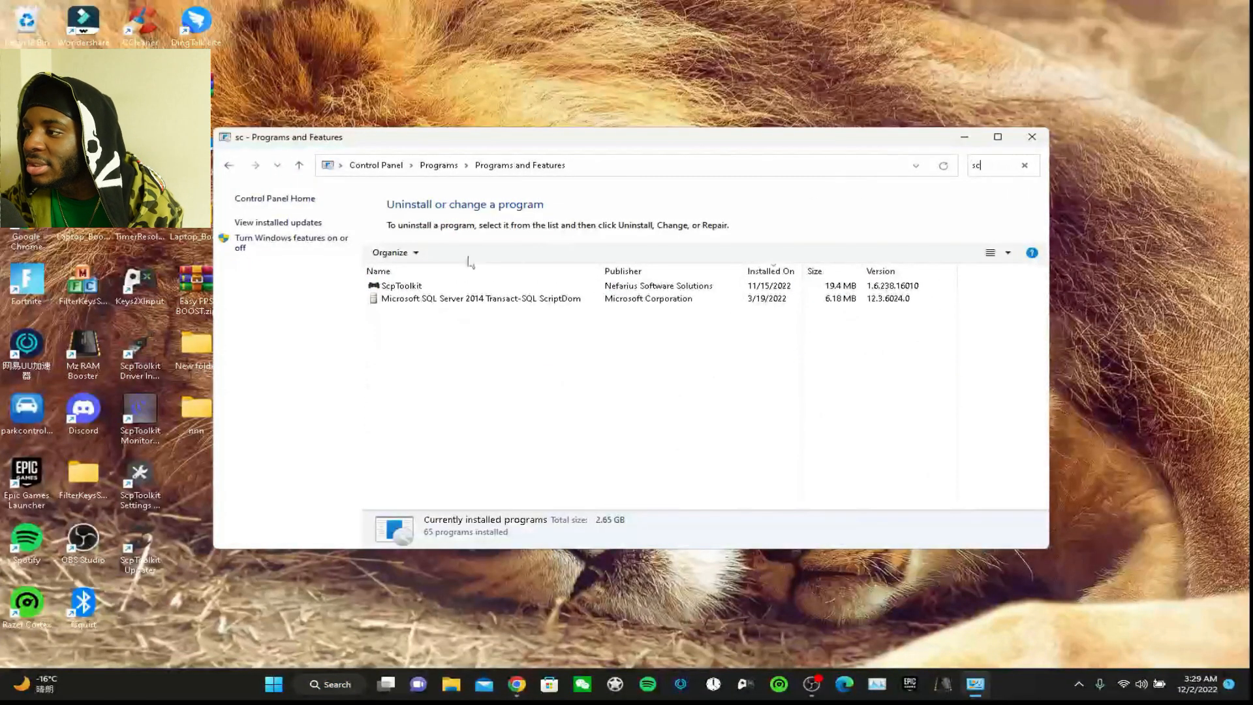
{"action": "left_click", "coordinate": [450, 252]}
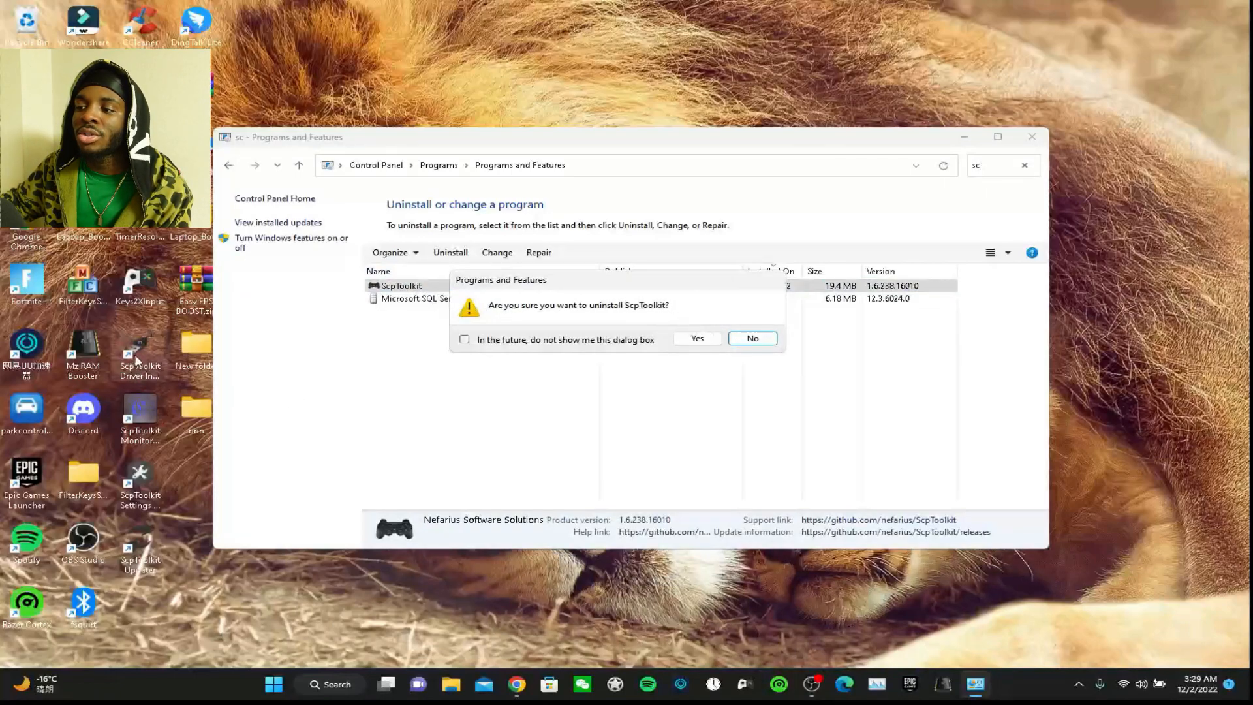
{"action": "left_click", "coordinate": [695, 338]}
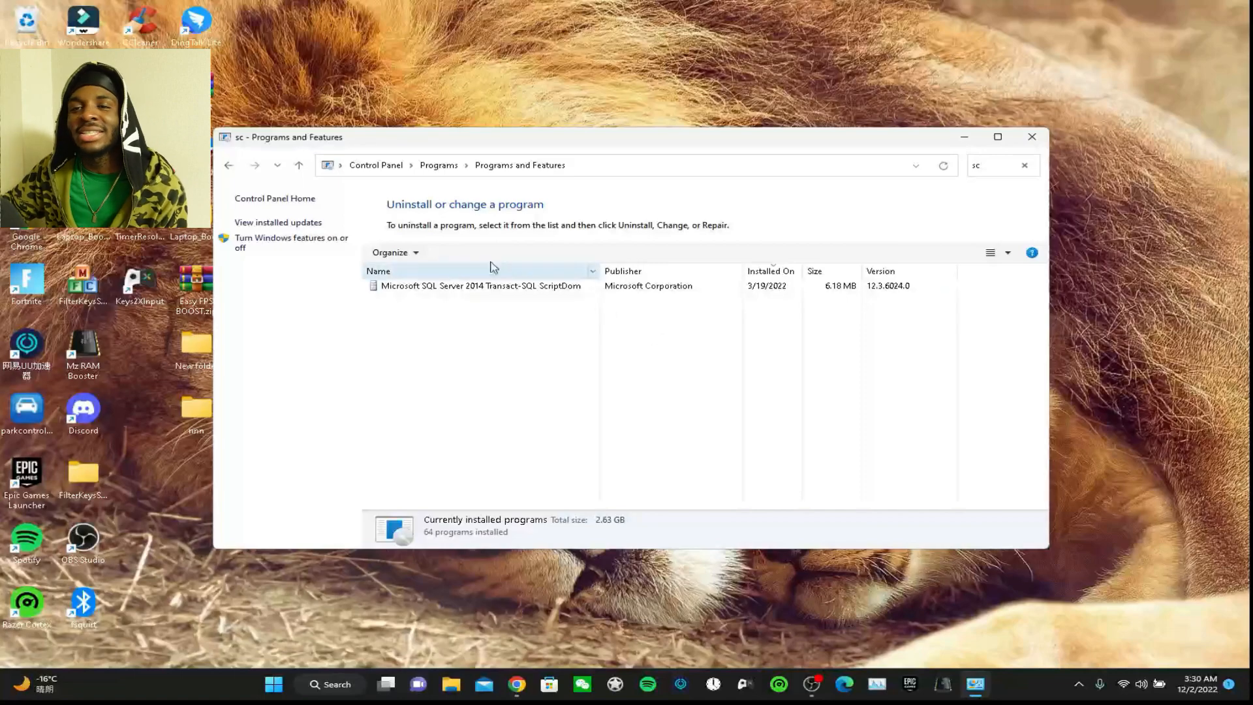
{"action": "mouse_move", "coordinate": [238, 158]}
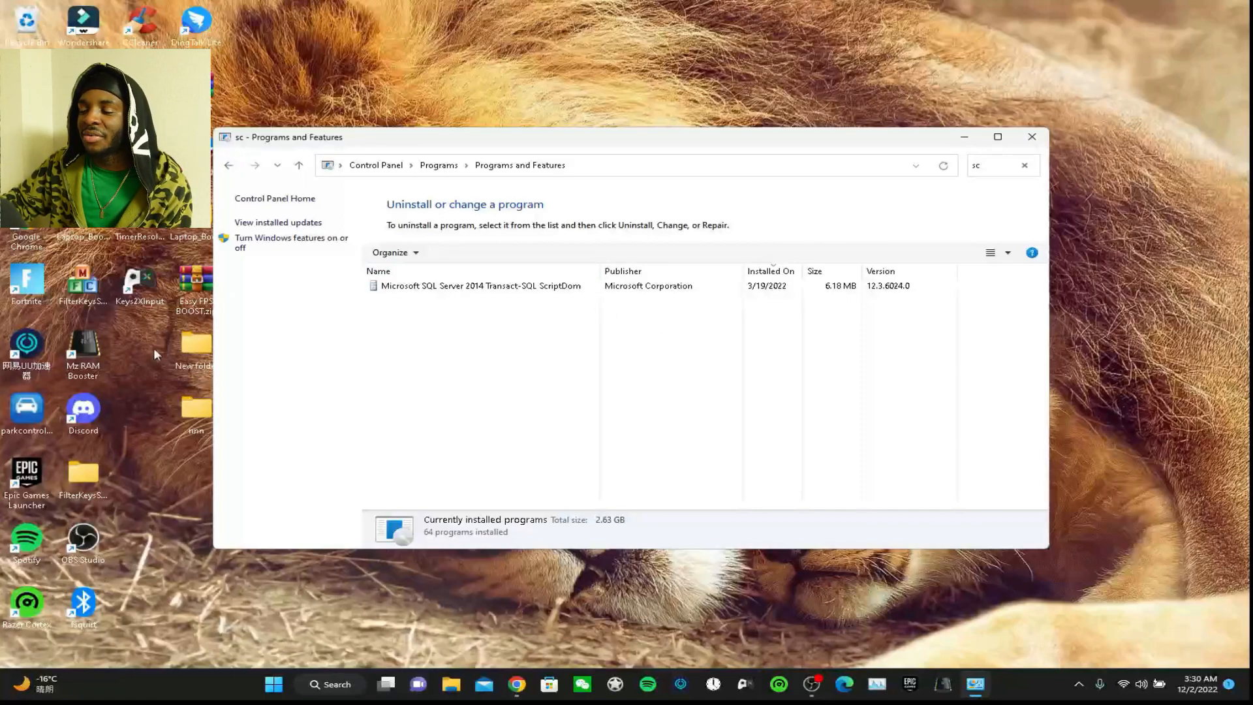
{"action": "mouse_move", "coordinate": [1032, 136]}
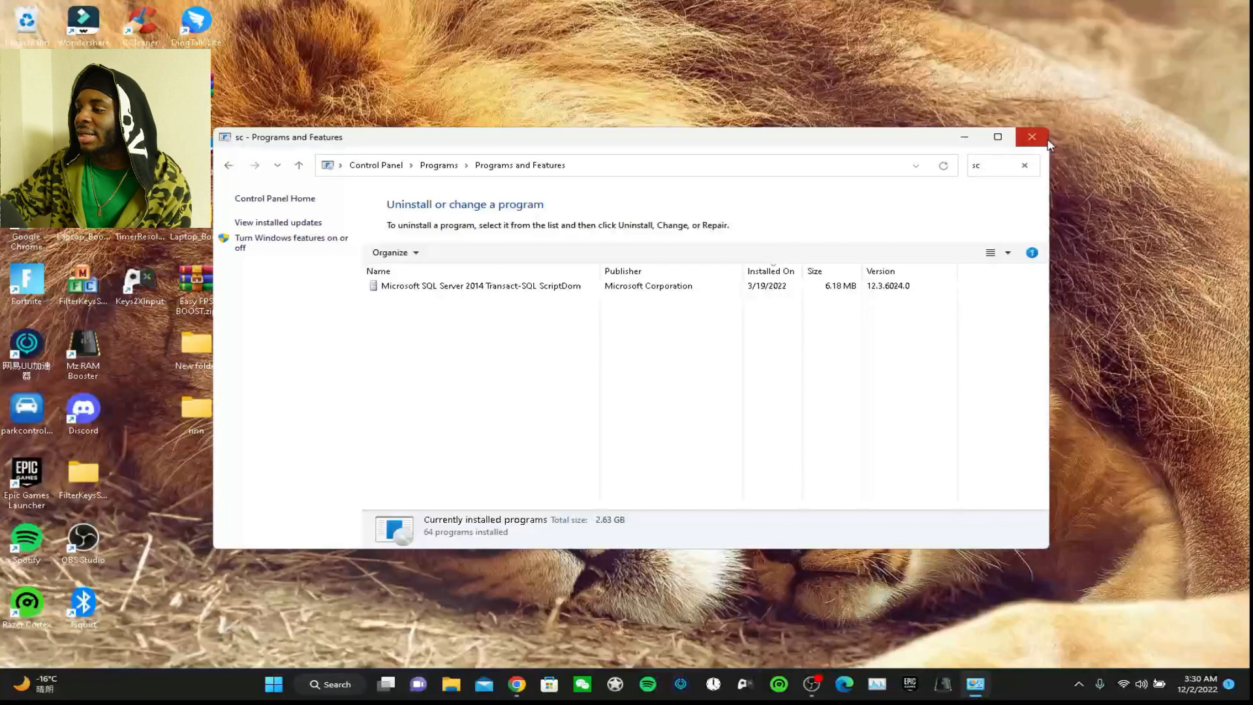
Download ScpToolkit_Setup.exe from Google Drive, bypassing the virus-scan warning
{"action": "left_click", "coordinate": [1032, 136]}
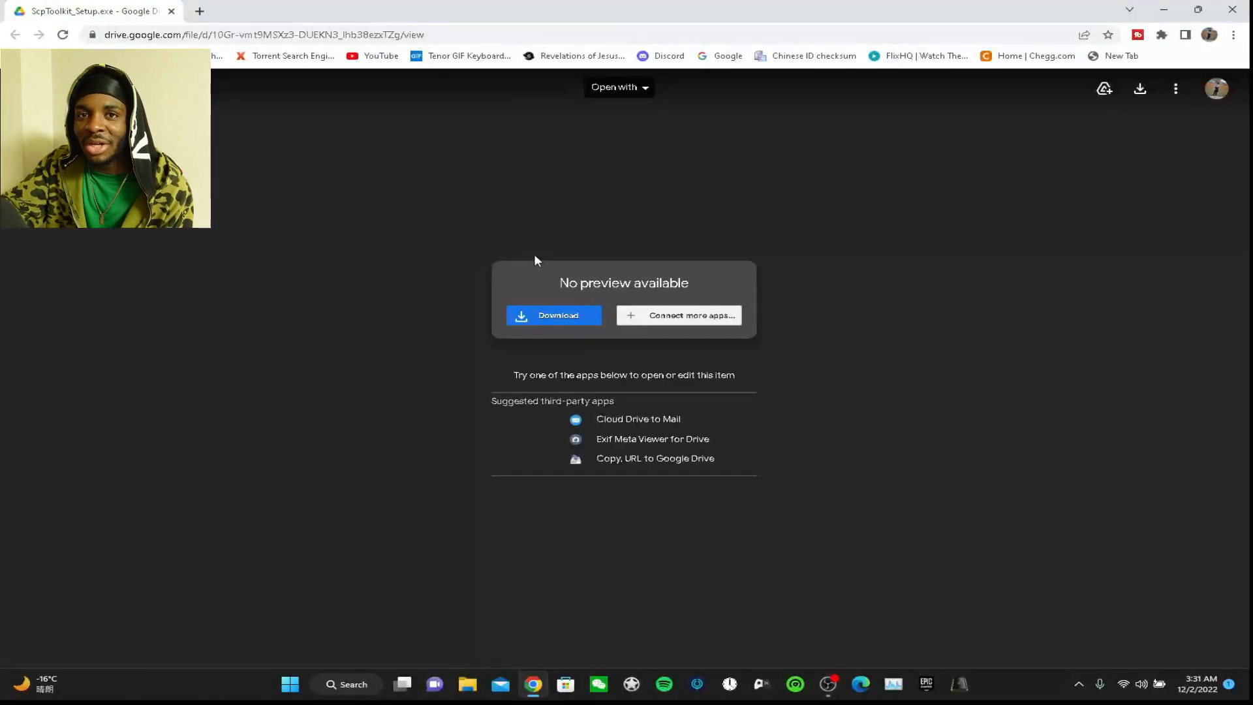
{"action": "mouse_move", "coordinate": [559, 332]}
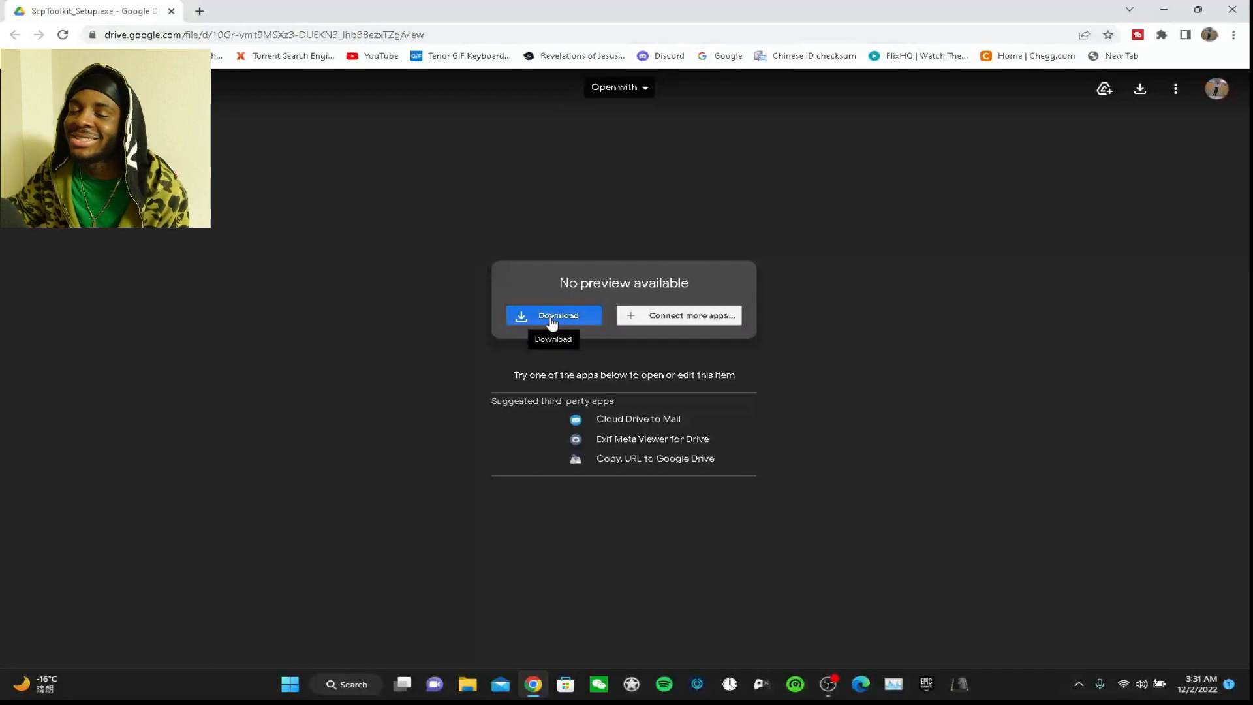
{"action": "left_click", "coordinate": [552, 315]}
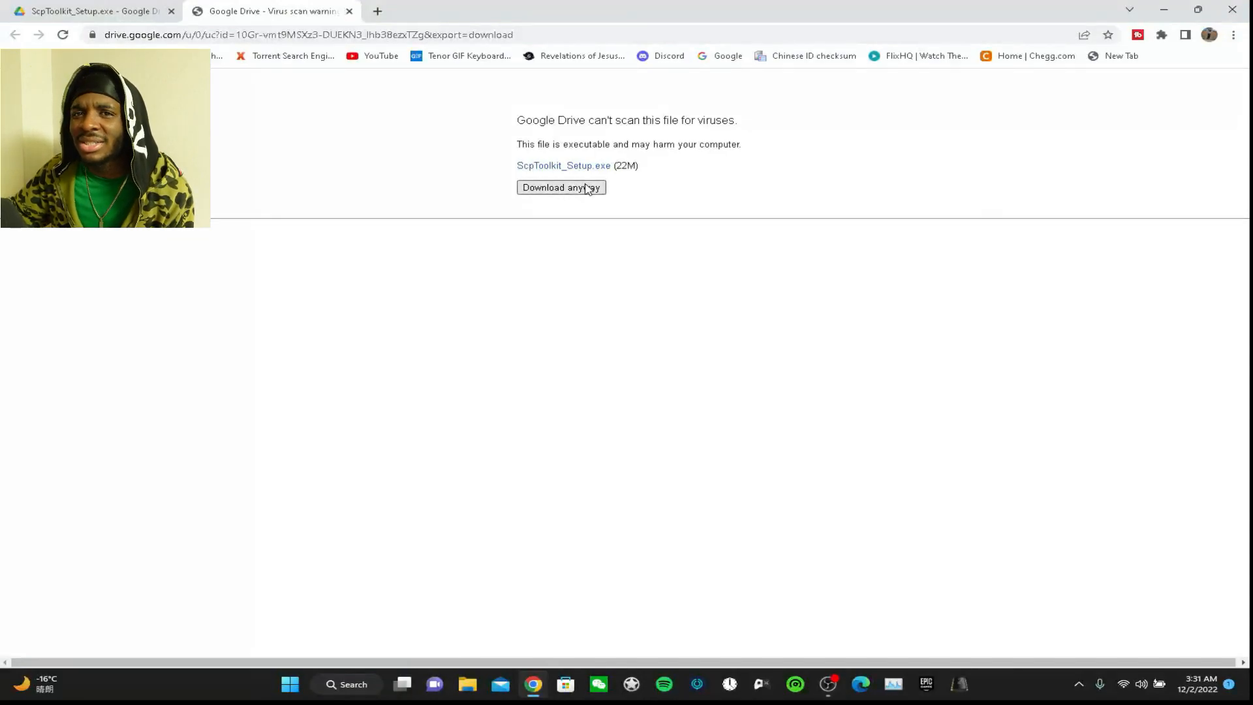
{"action": "mouse_move", "coordinate": [489, 160]}
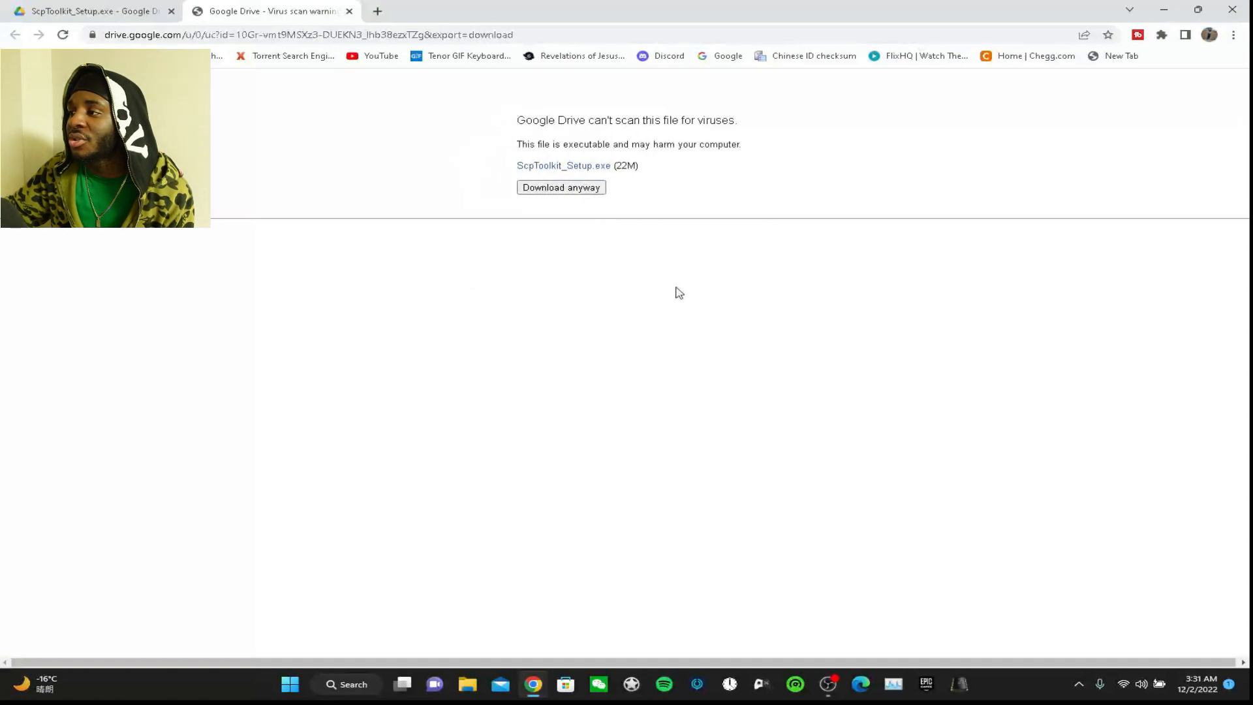
{"action": "mouse_move", "coordinate": [585, 165]}
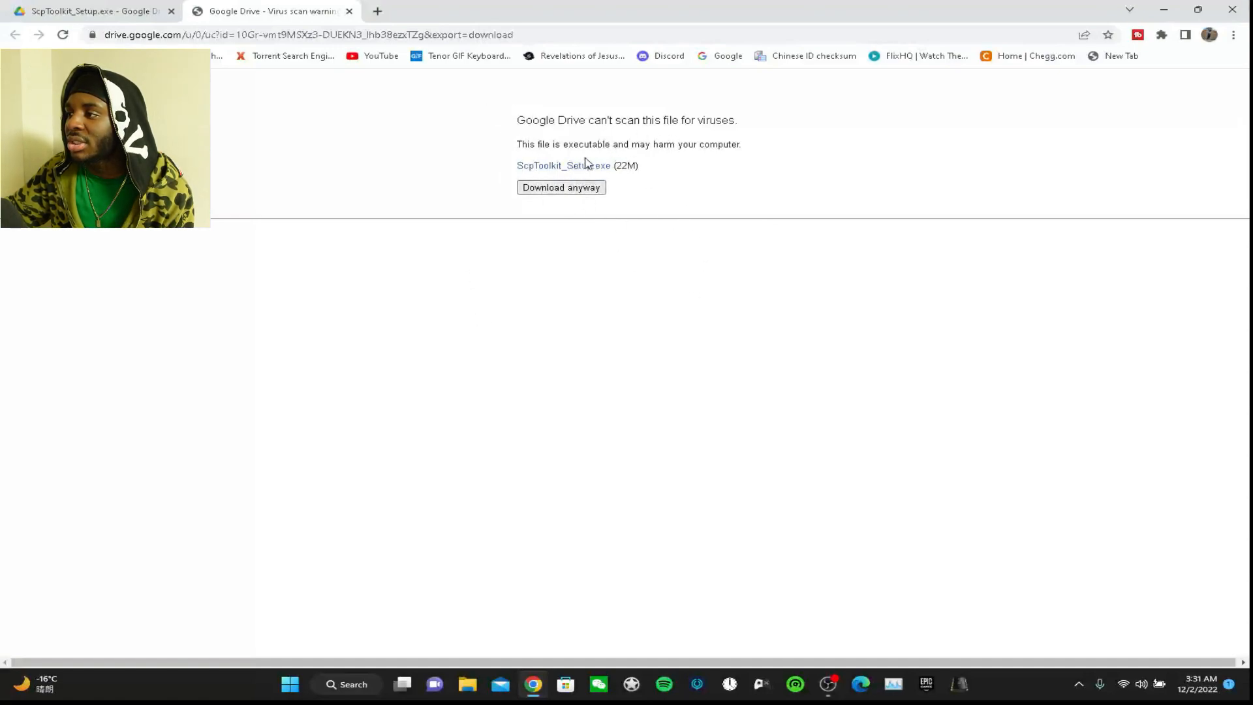
{"action": "left_click", "coordinate": [560, 187]}
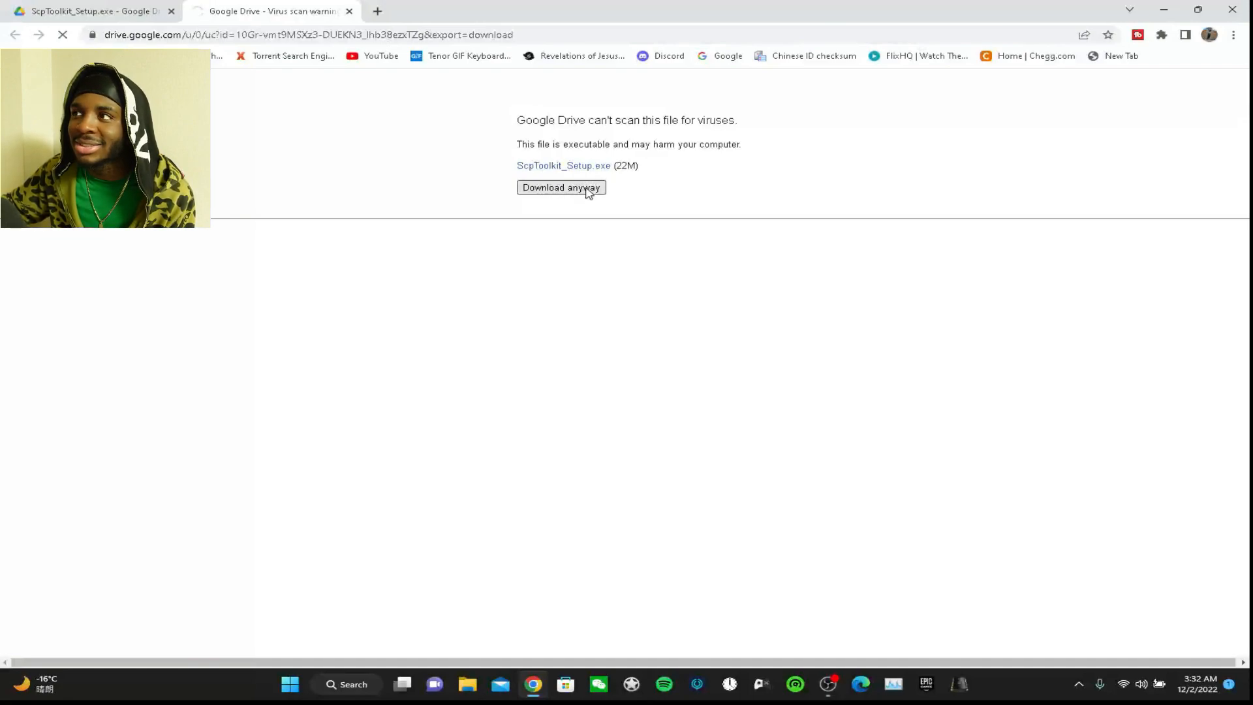
{"action": "left_click", "coordinate": [560, 188]}
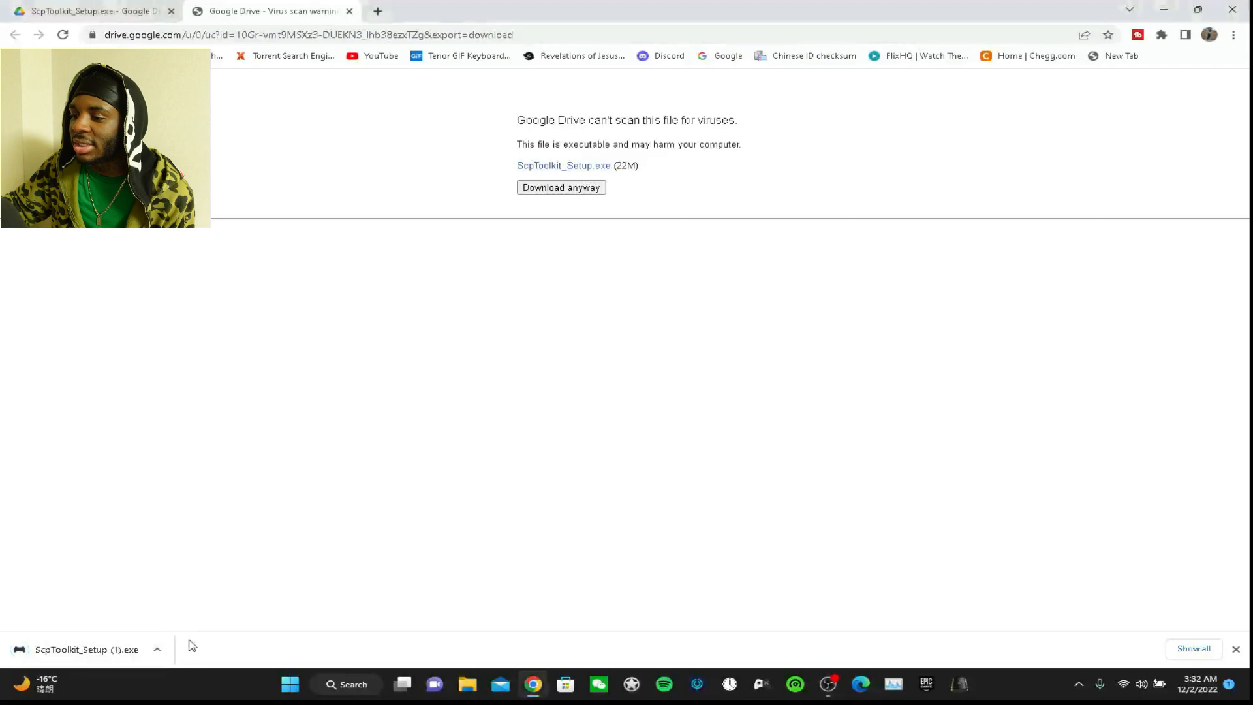
{"action": "left_click", "coordinate": [157, 649]}
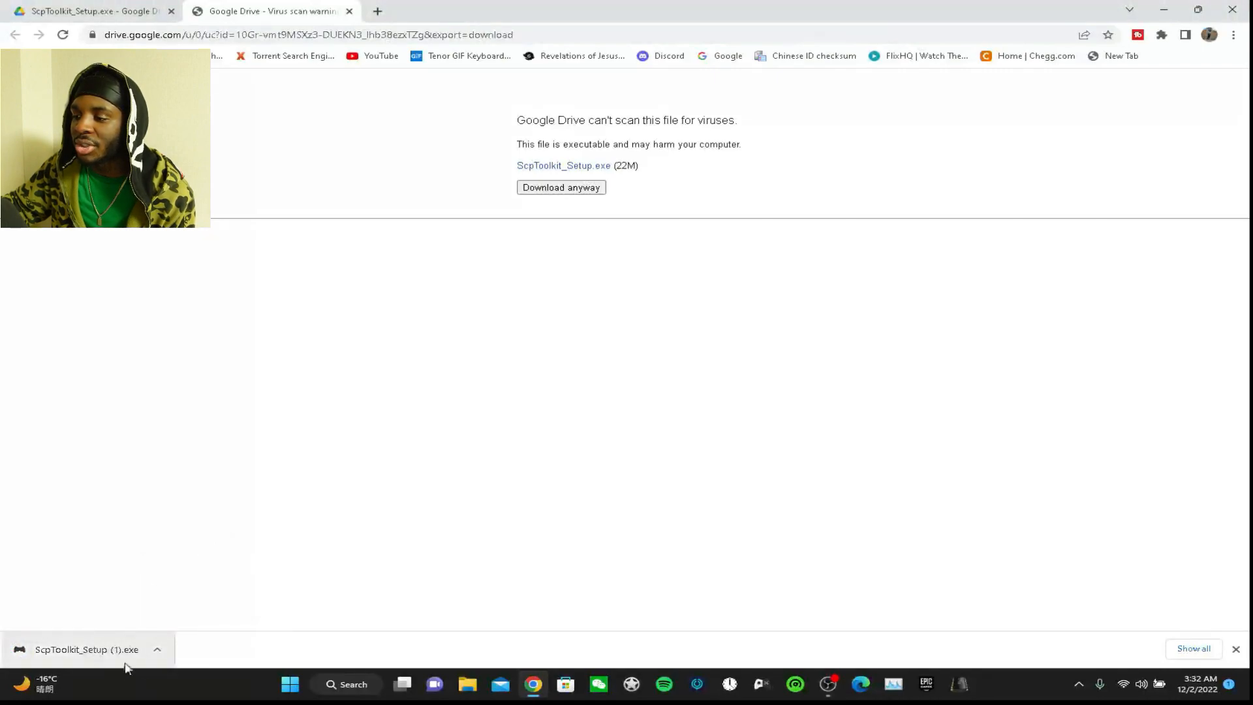
Run ScpToolkit_Setup (1).exe, skip the update check, install default features, then Finish
{"action": "left_click", "coordinate": [157, 648]}
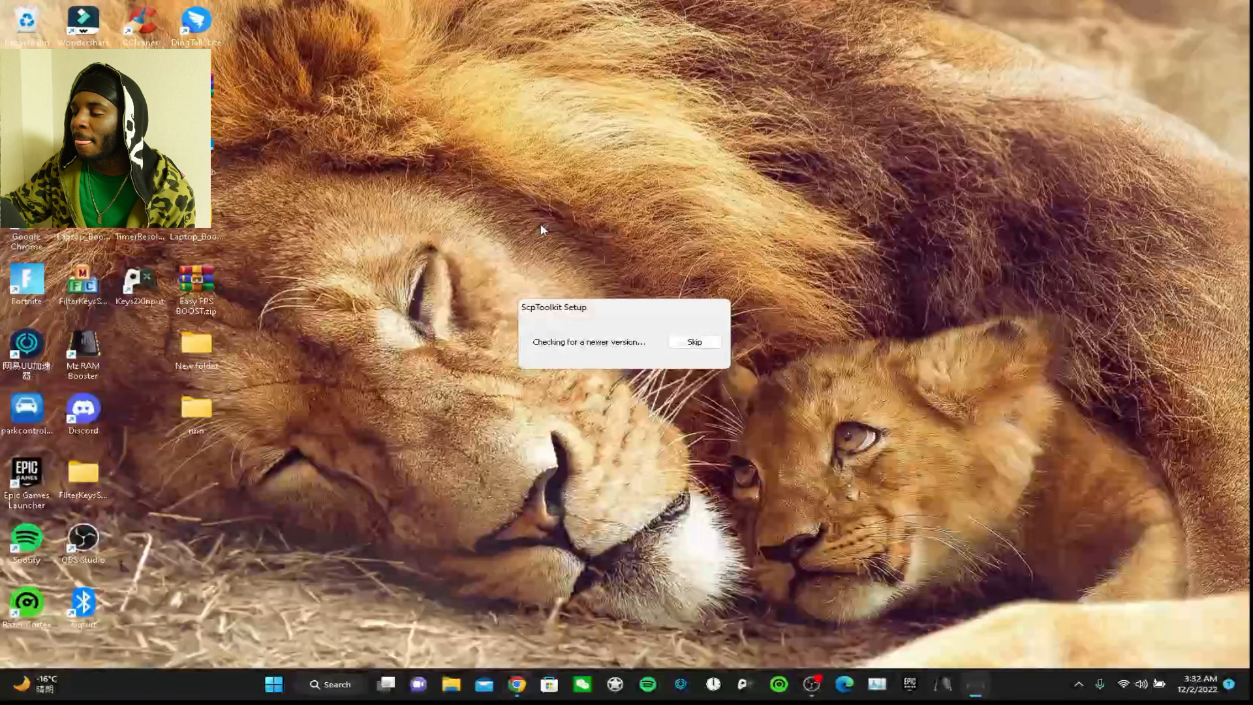
{"action": "mouse_move", "coordinate": [528, 262]}
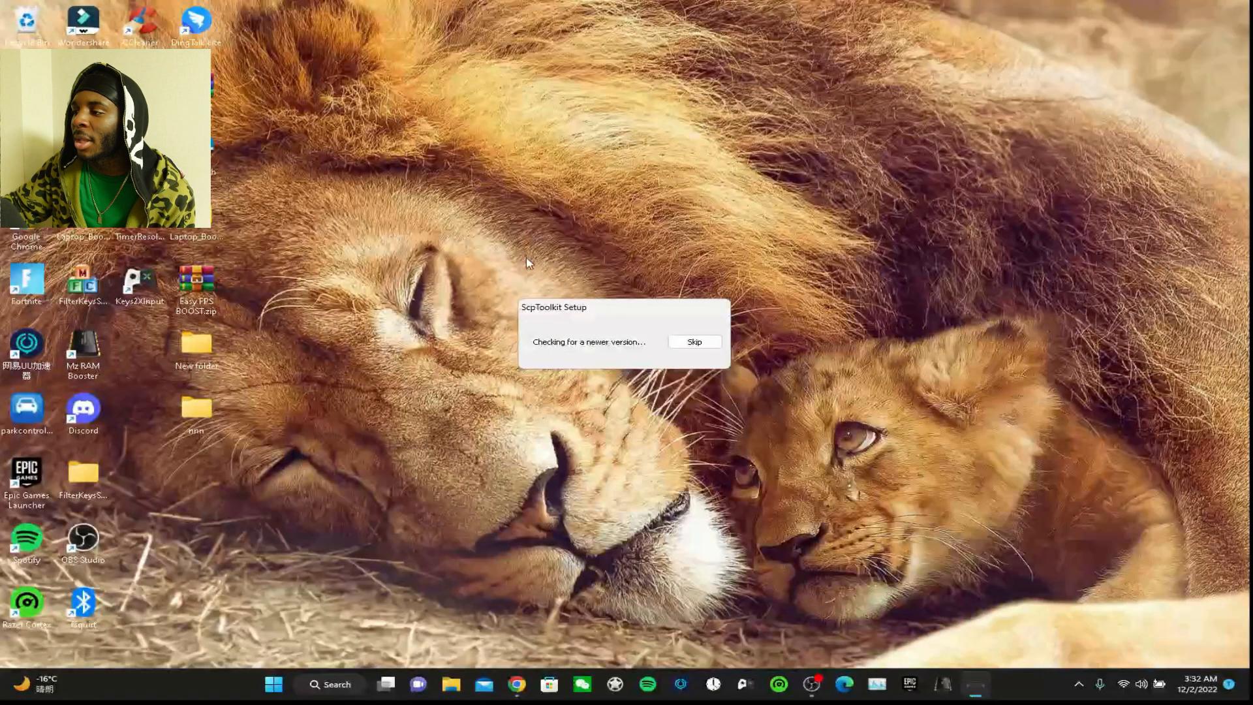
{"action": "left_click", "coordinate": [694, 341]}
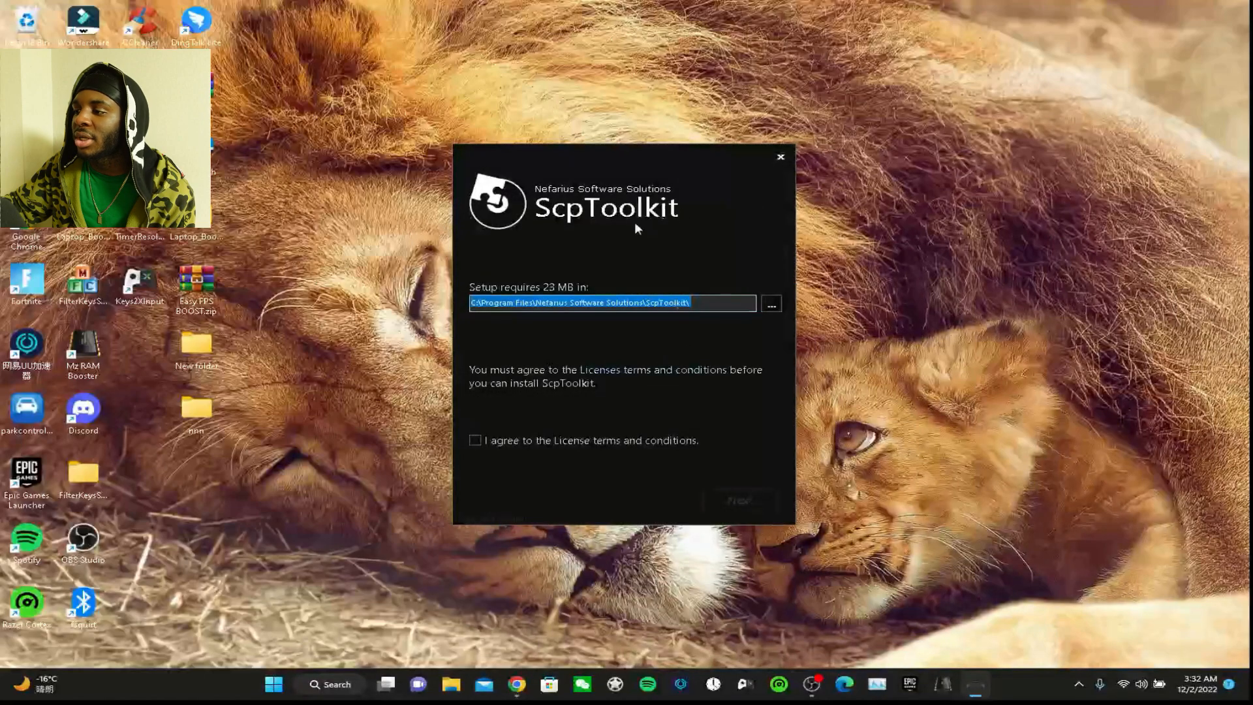
{"action": "mouse_move", "coordinate": [540, 457]}
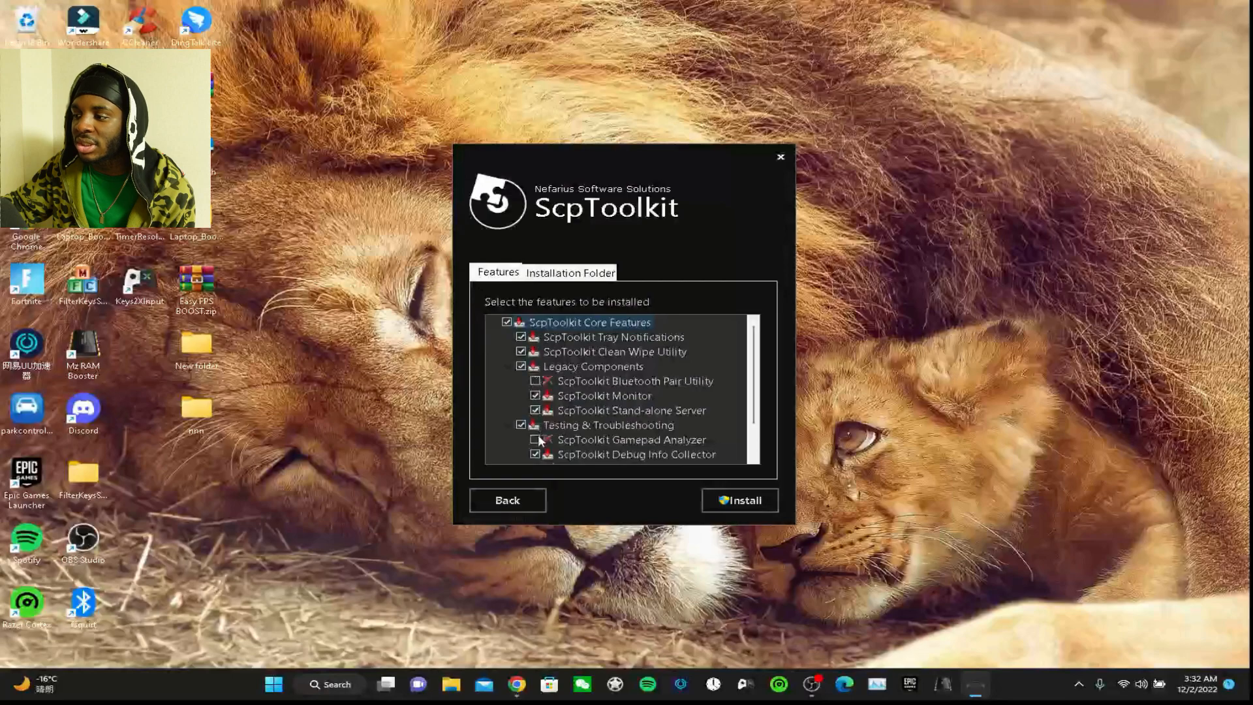
{"action": "scroll", "scroll_direction": "down", "scroll_amount": 3}
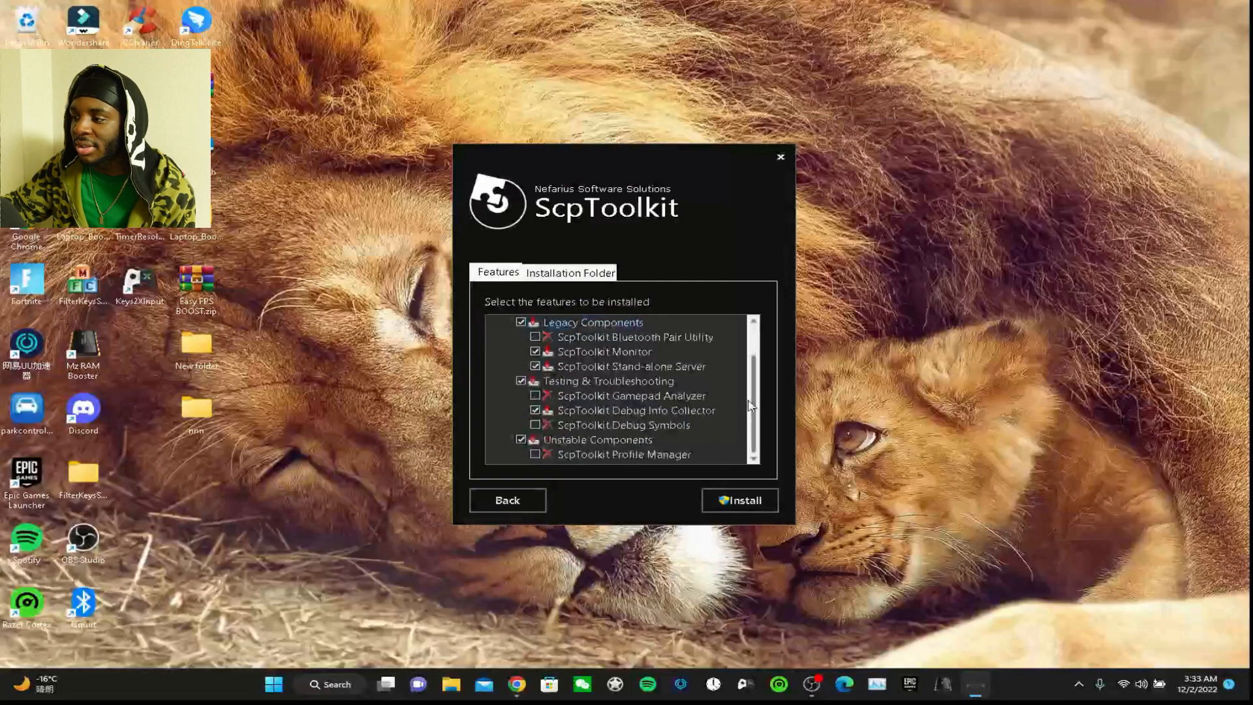
{"action": "scroll", "scroll_direction": "up", "scroll_amount": 3}
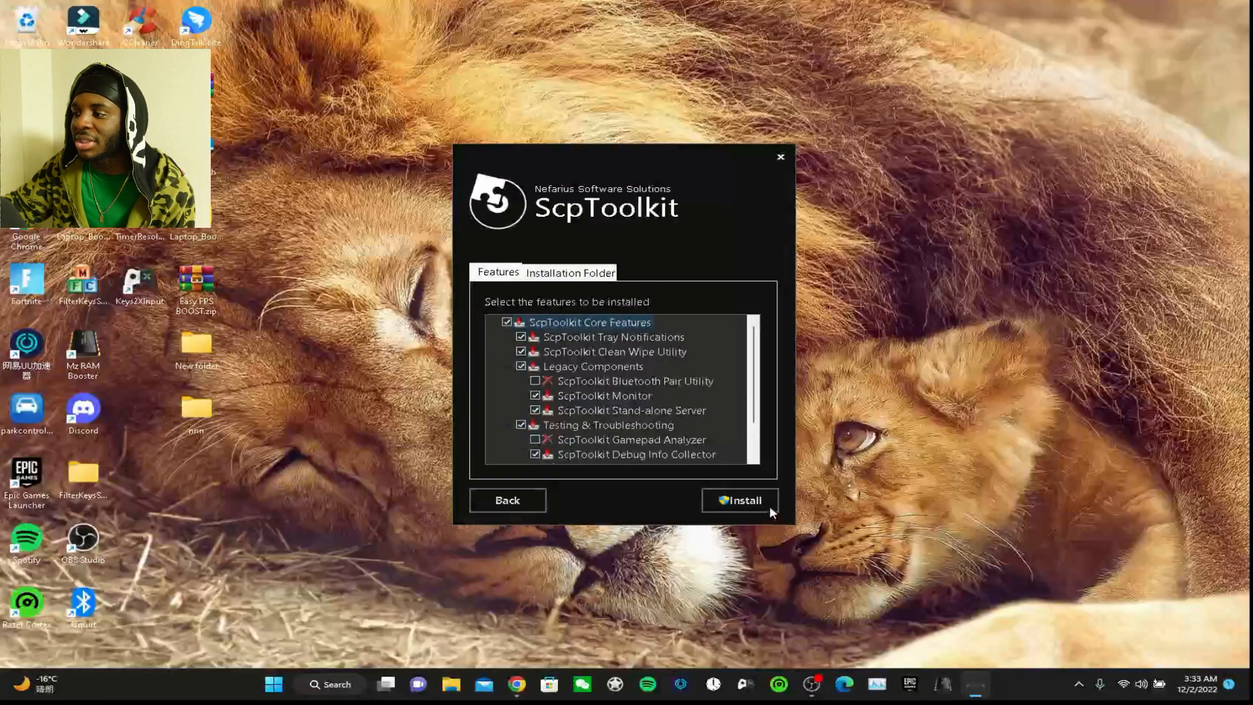
{"action": "left_click", "coordinate": [739, 501]}
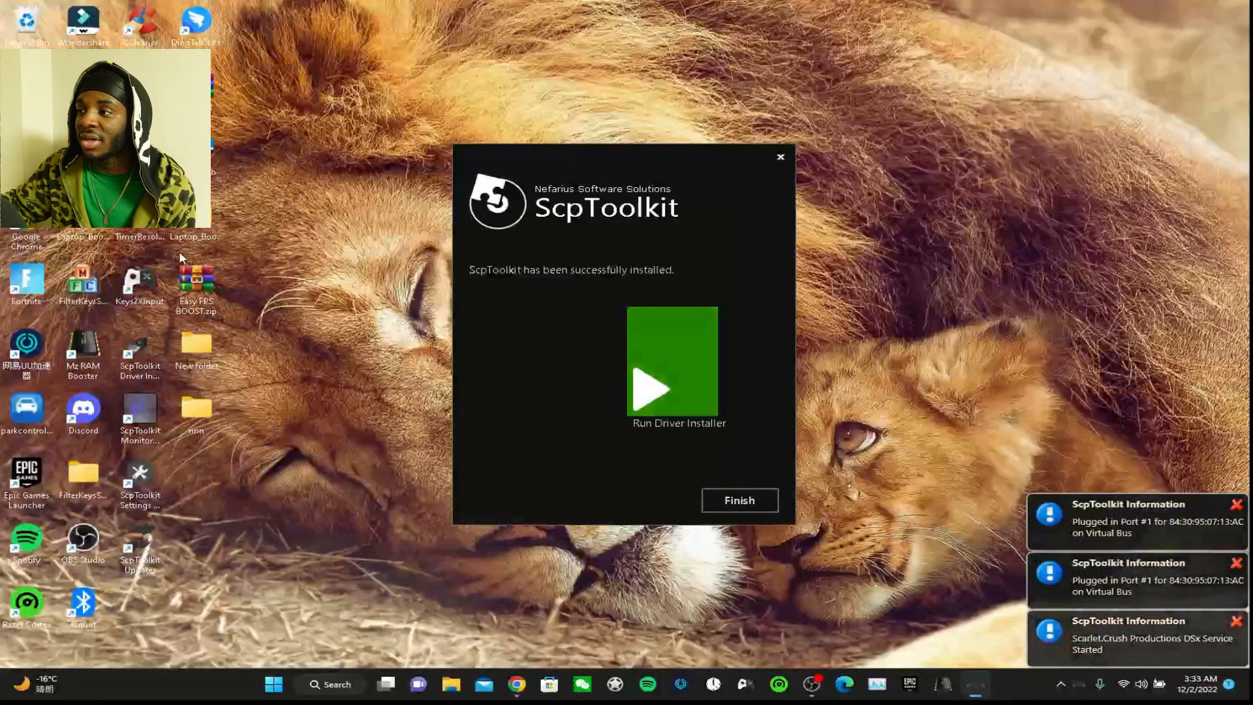
{"action": "left_click", "coordinate": [737, 499]}
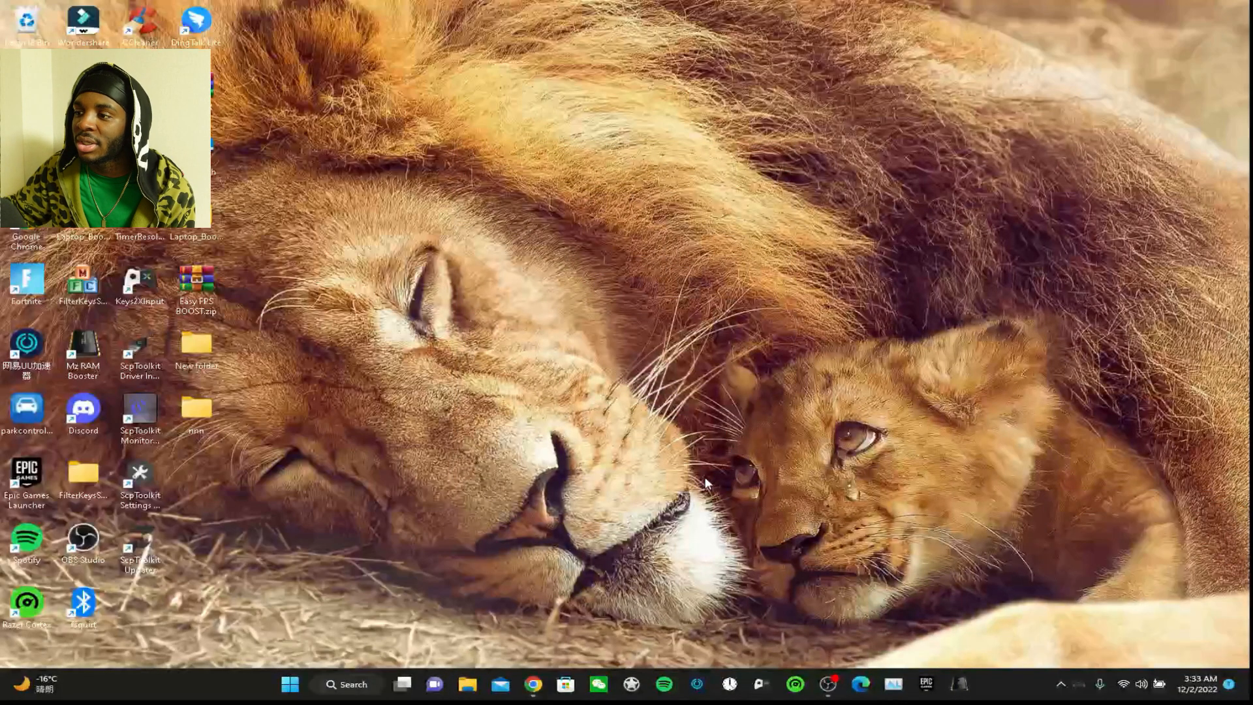
{"action": "mouse_move", "coordinate": [364, 345]}
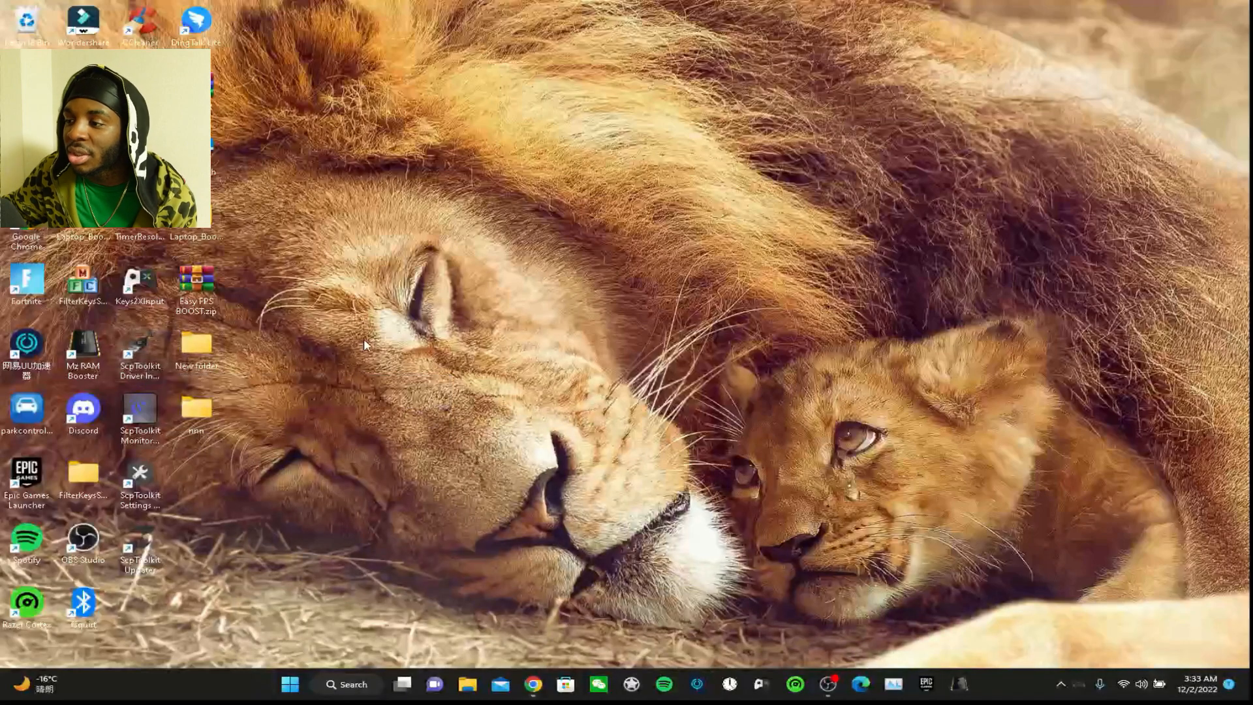
{"action": "mouse_move", "coordinate": [139, 352]}
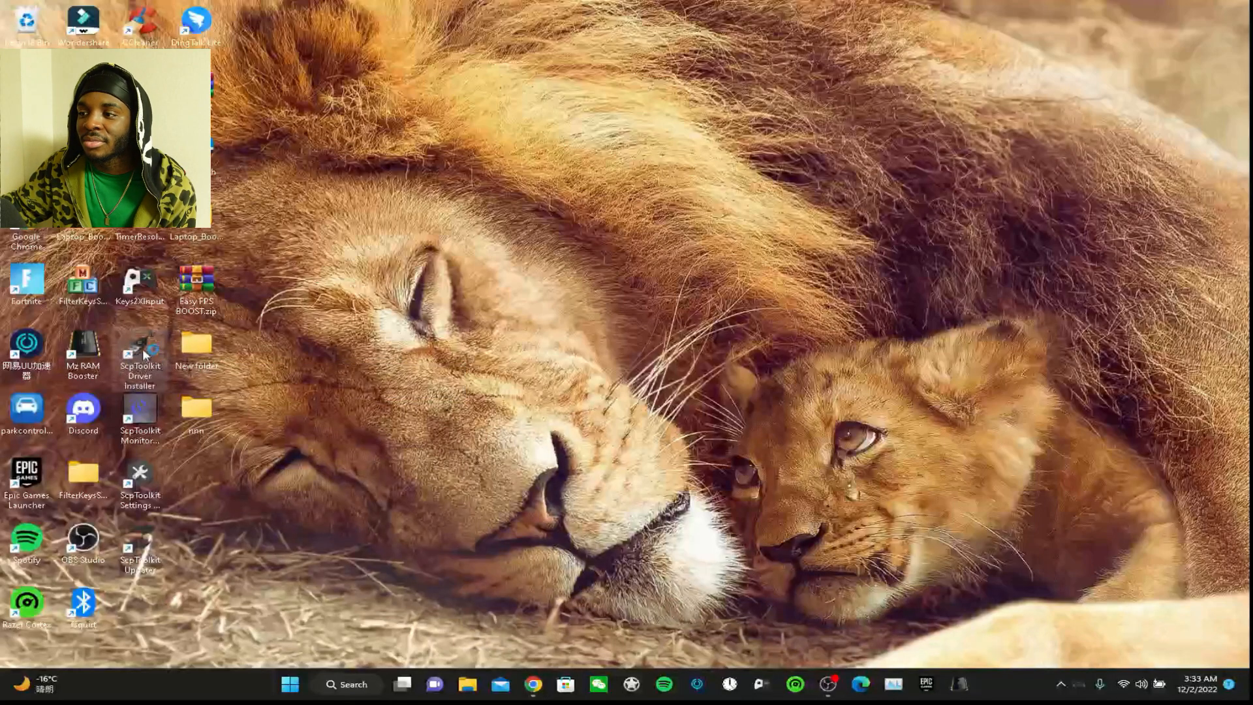
Launch the ScpToolkit Driver Installer from its desktop shortcut
{"action": "double_click", "coordinate": [140, 345]}
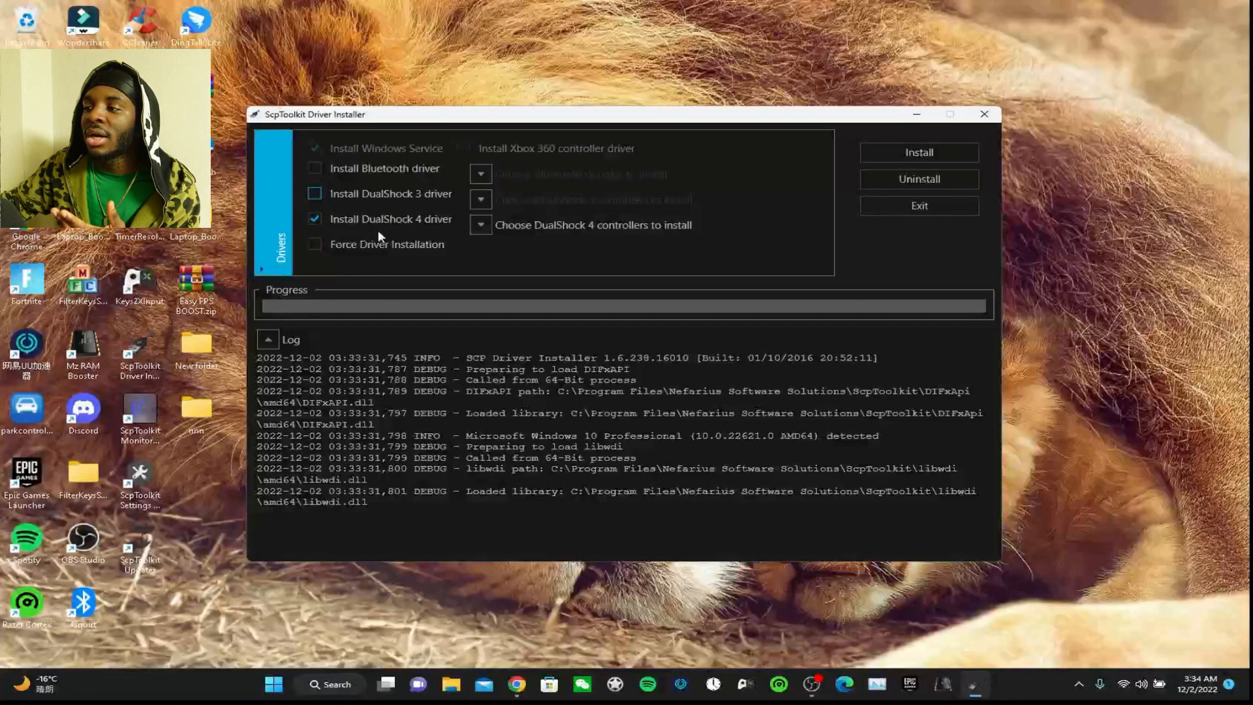
{"action": "mouse_move", "coordinate": [432, 238]}
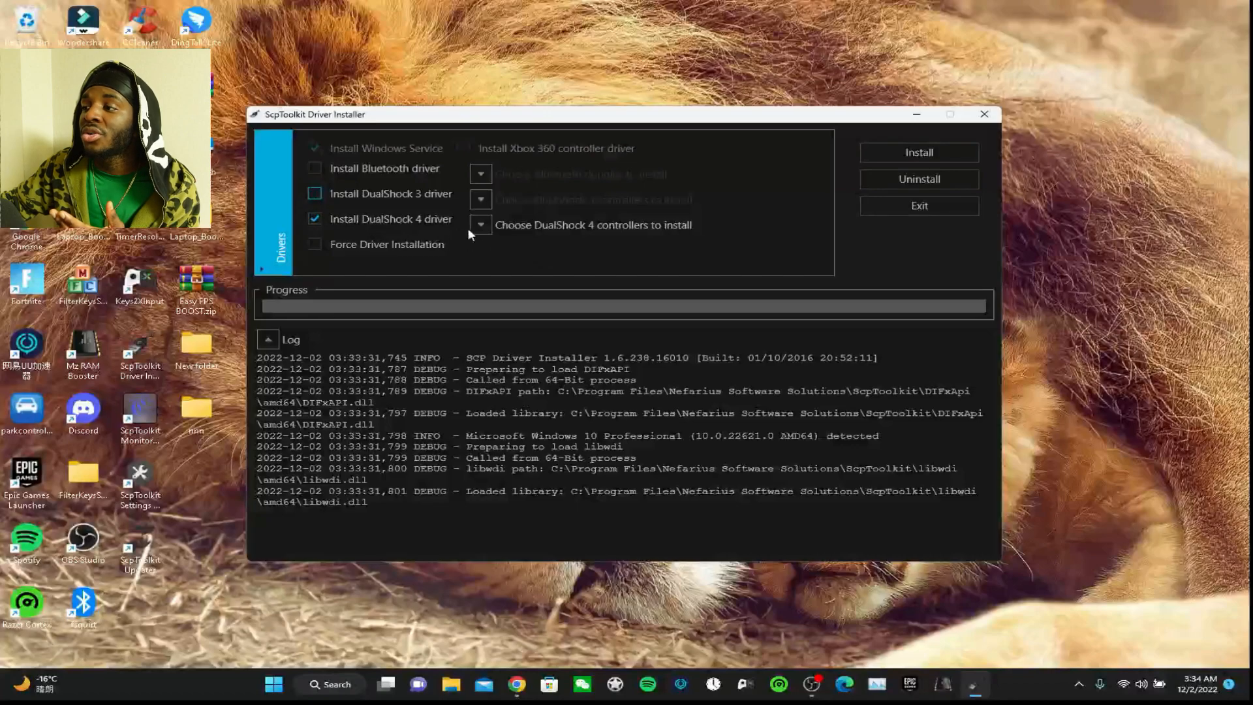
Restart the Driver Installer with the controller connected and expand the DualShock 4 controller list
{"action": "left_click", "coordinate": [480, 225]}
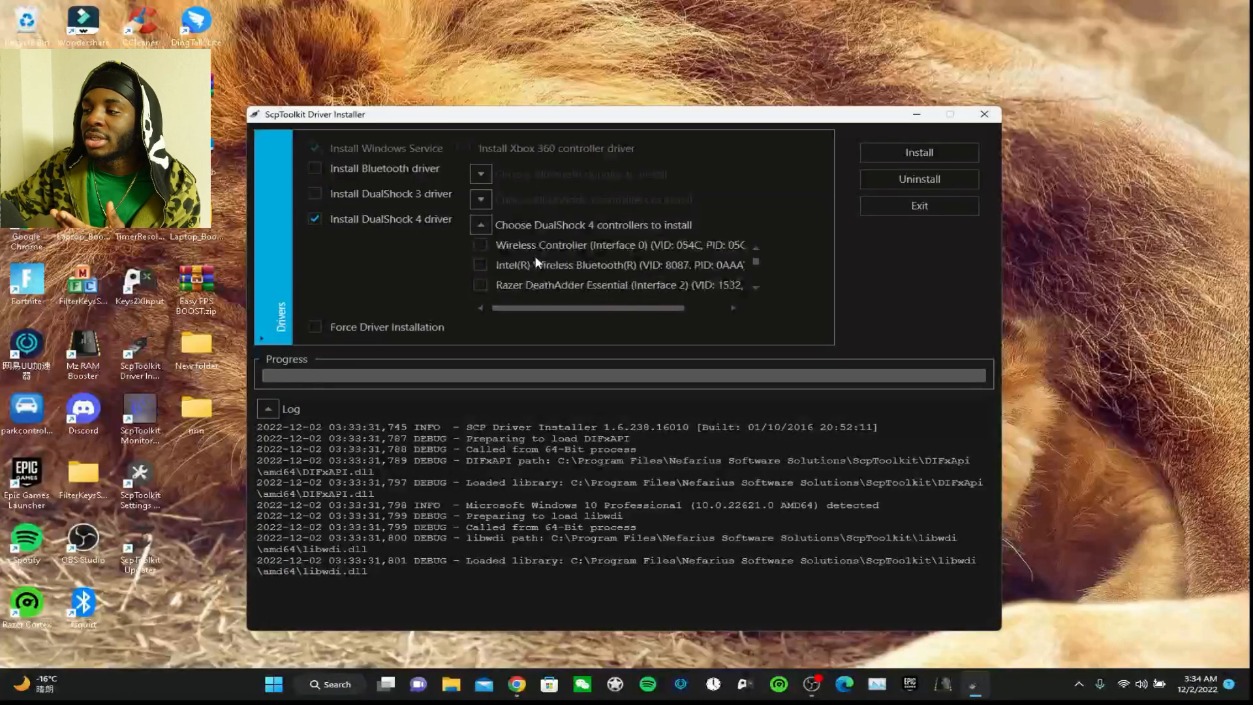
{"action": "mouse_move", "coordinate": [1159, 89]}
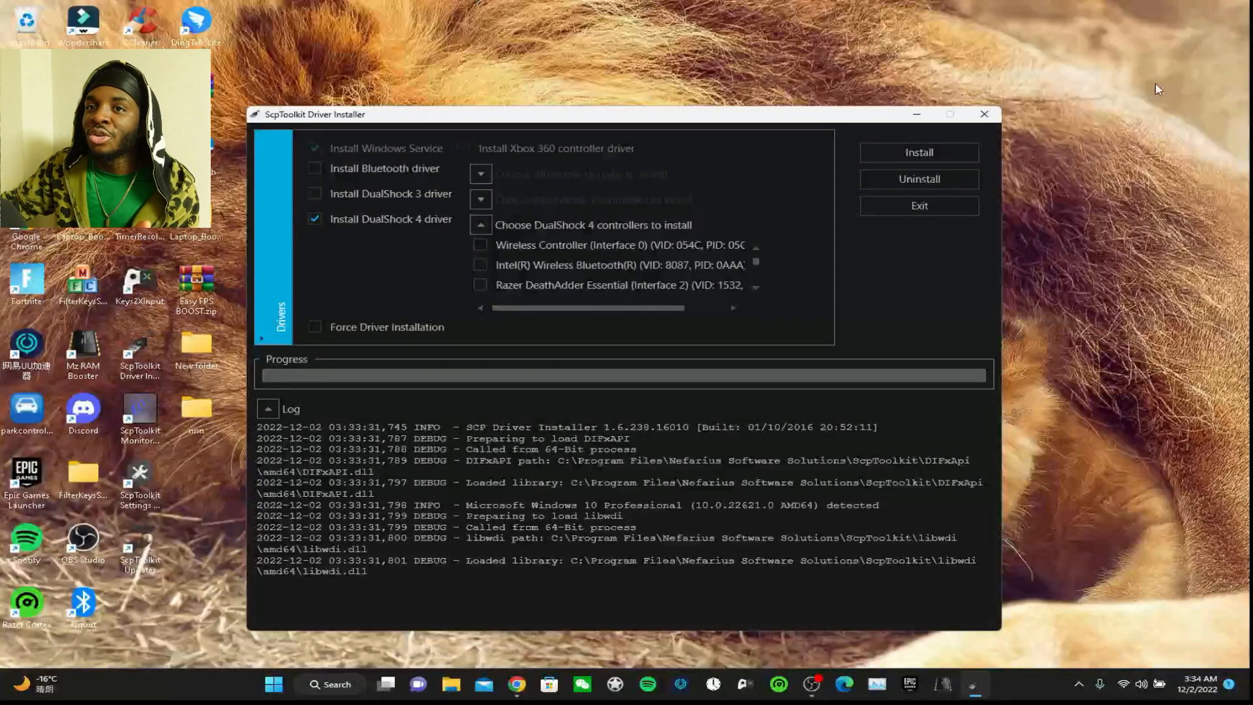
{"action": "mouse_move", "coordinate": [1147, 117]}
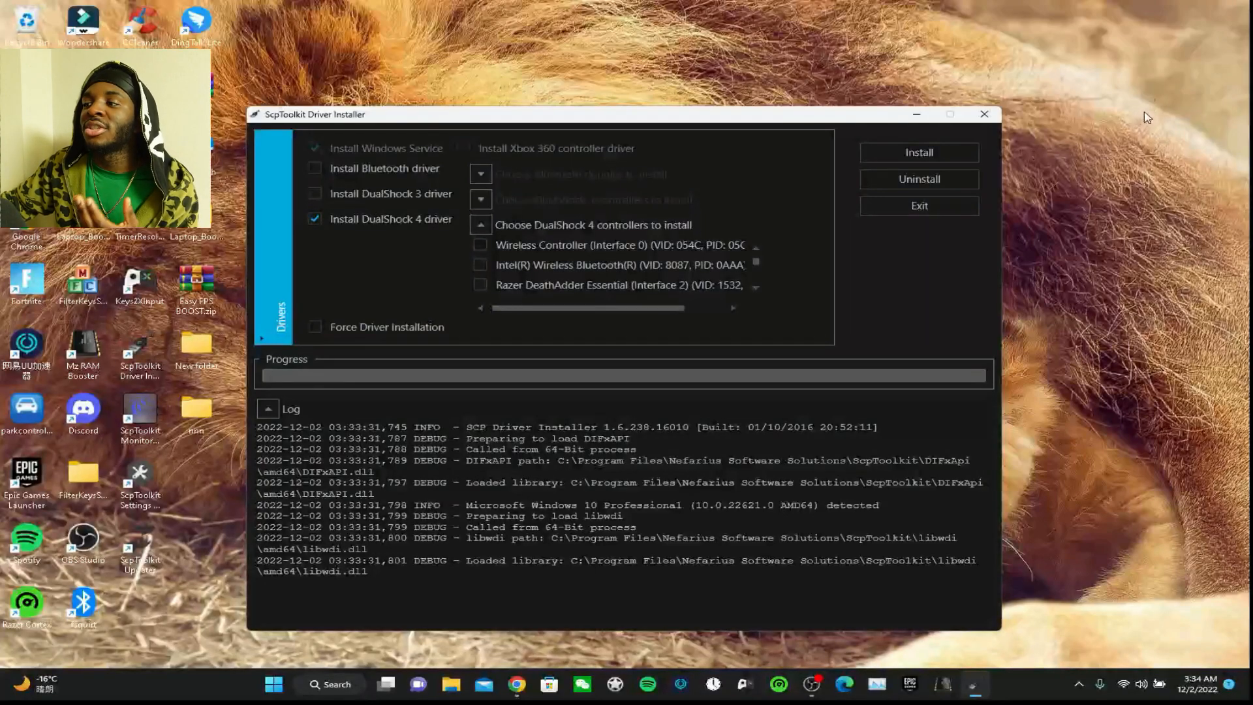
{"action": "mouse_move", "coordinate": [1138, 102]}
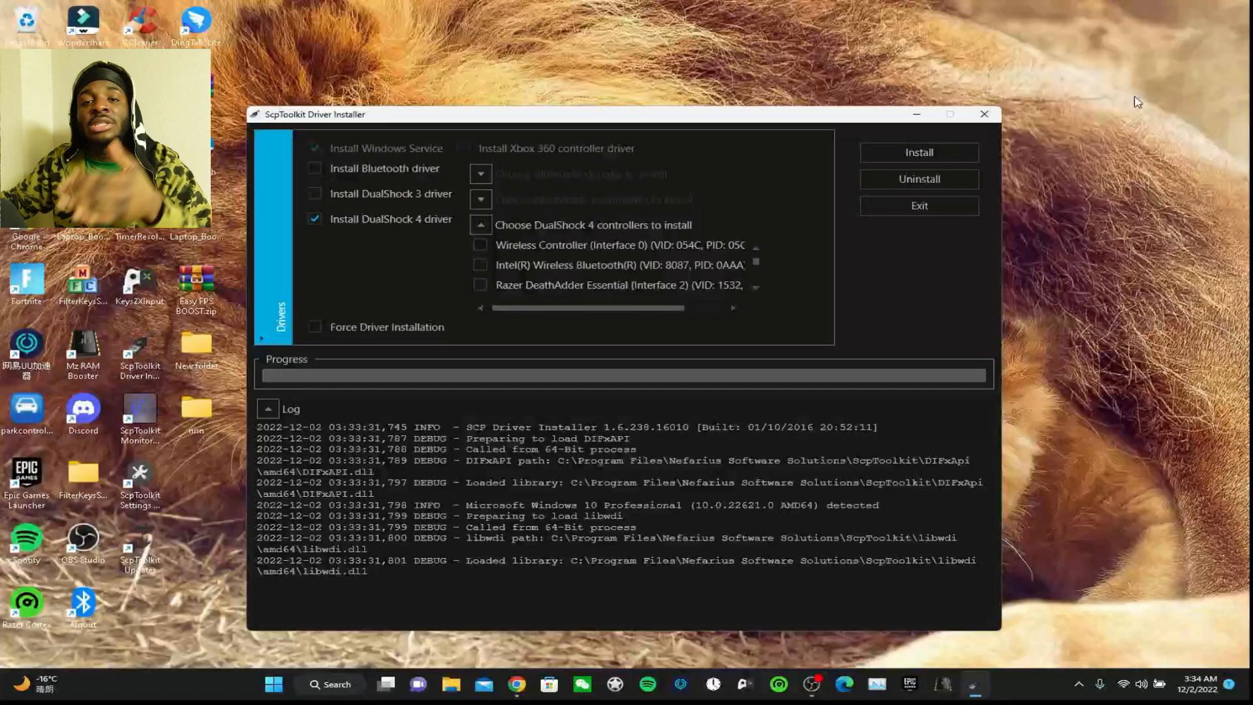
{"action": "mouse_move", "coordinate": [1011, 222]}
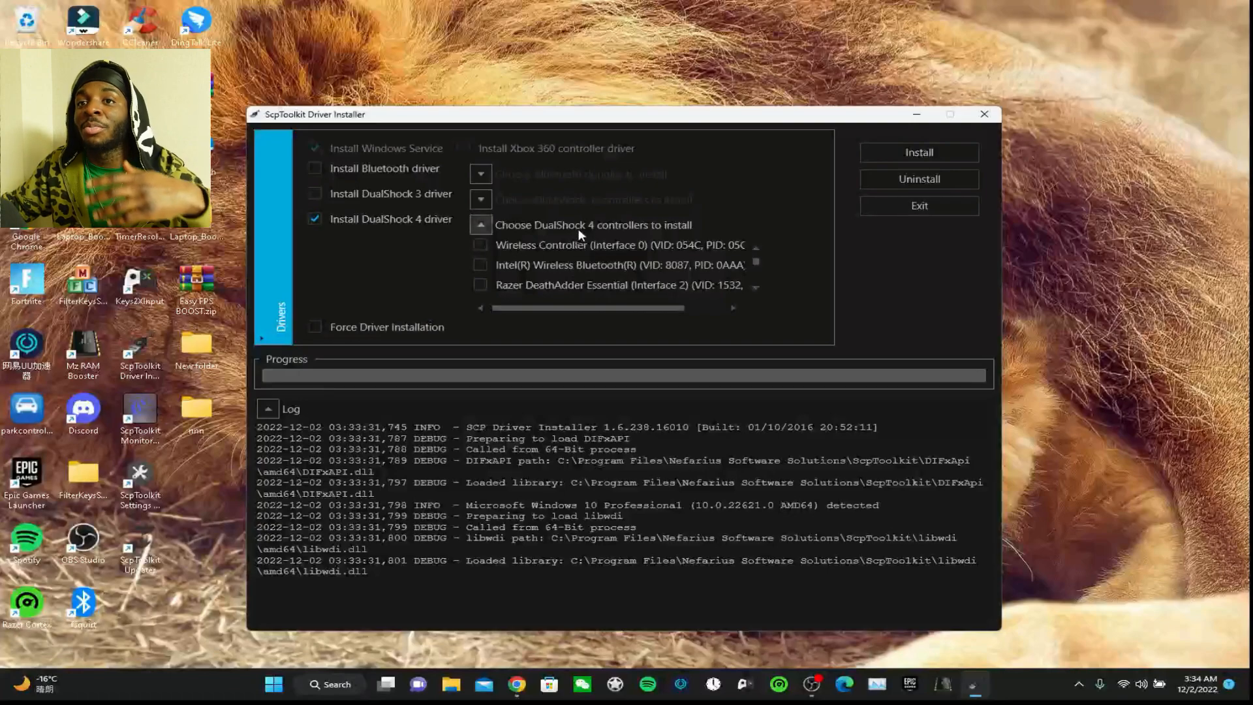
{"action": "mouse_move", "coordinate": [577, 241]}
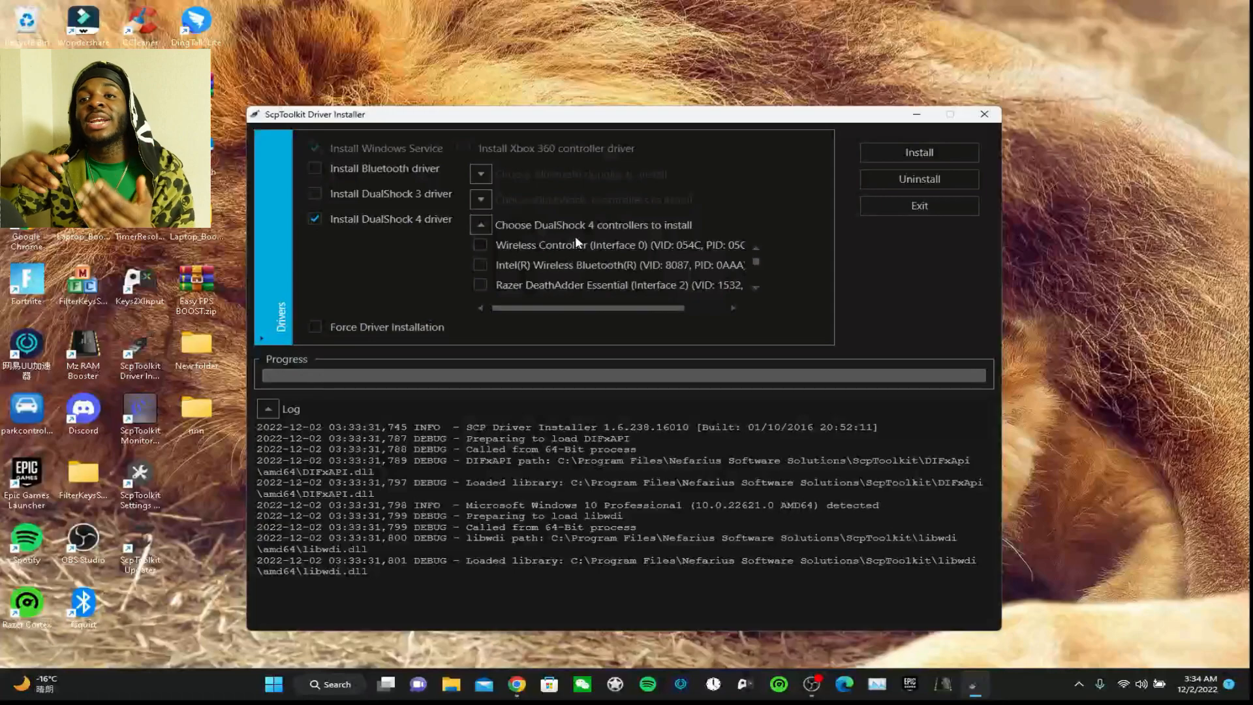
{"action": "mouse_move", "coordinate": [967, 257]}
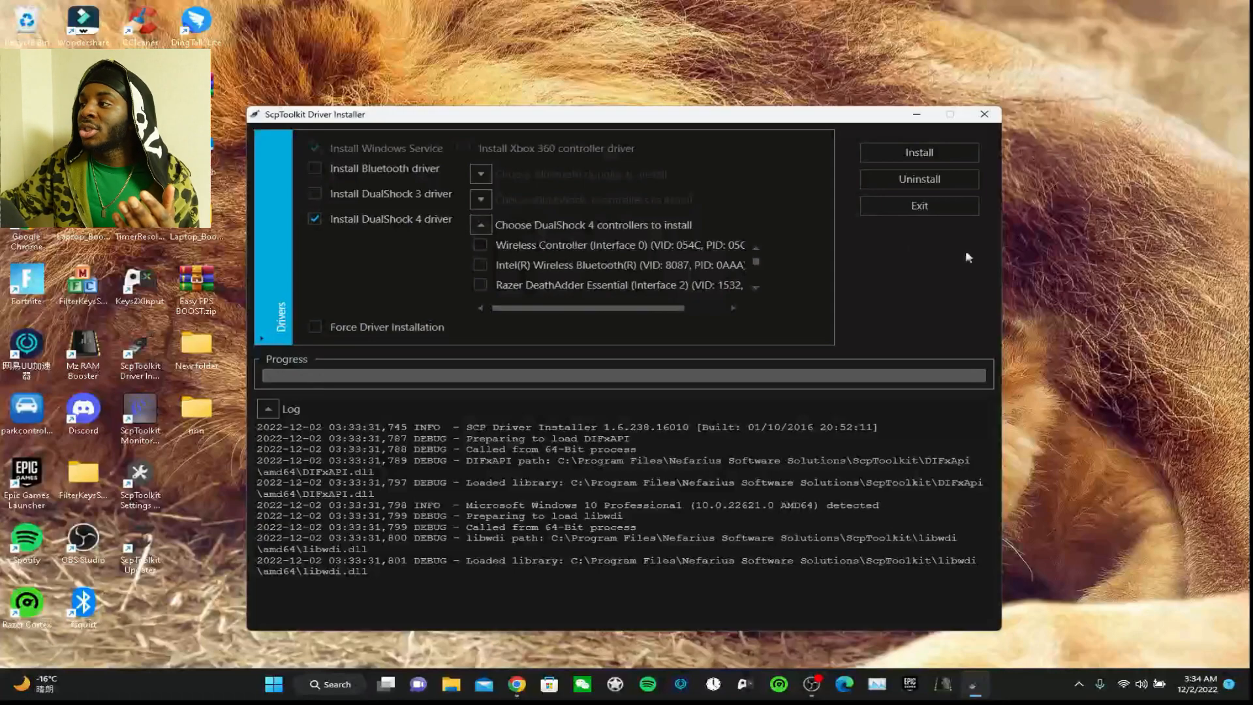
{"action": "left_click", "coordinate": [984, 114]}
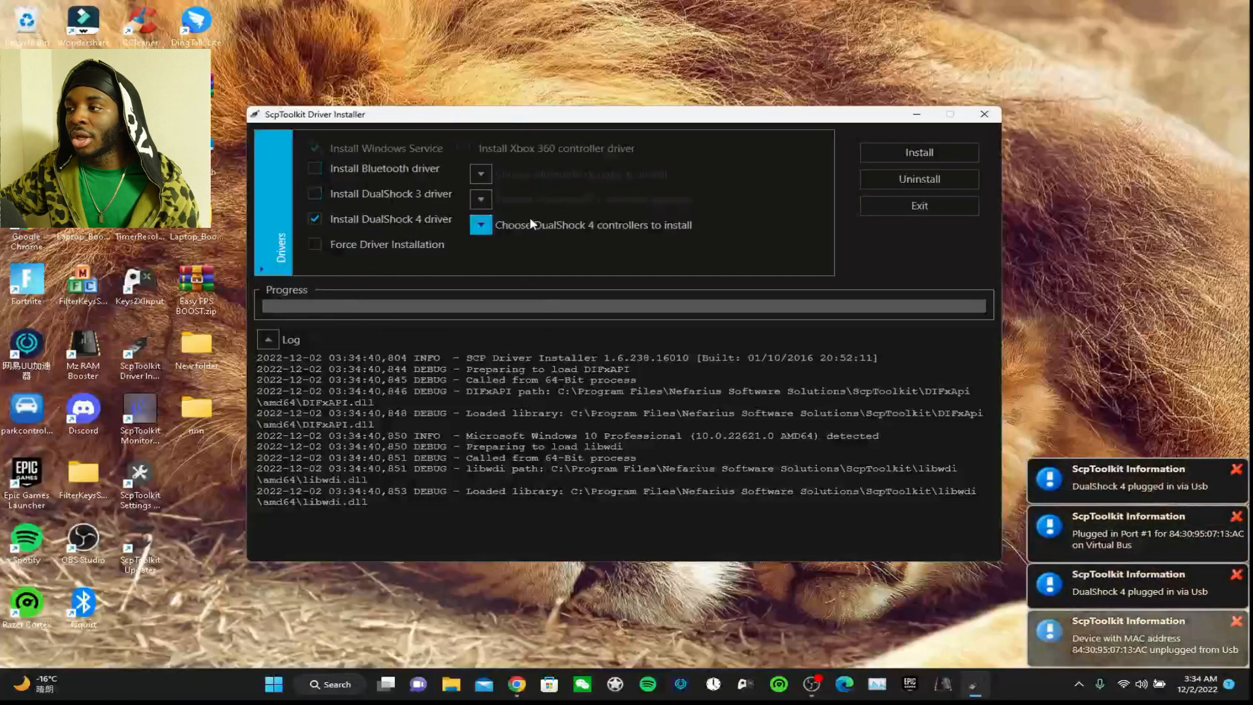
{"action": "left_click", "coordinate": [480, 225]}
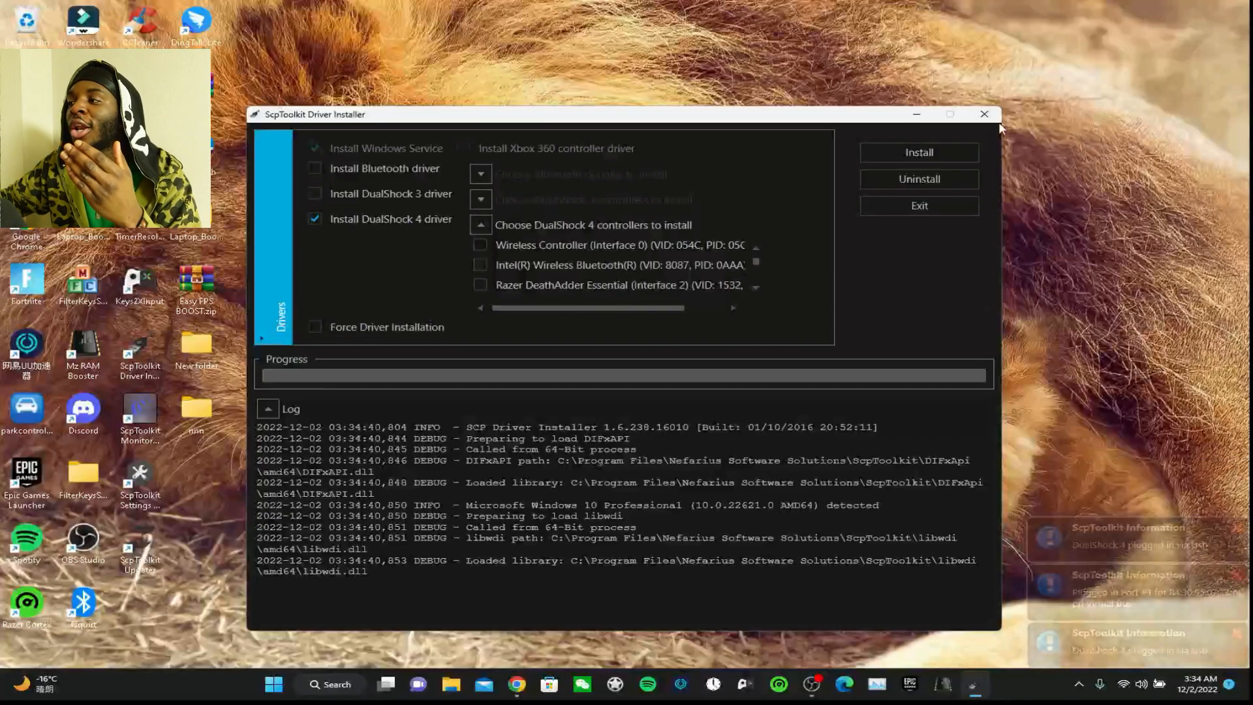
Close the Driver Installer and relaunch it from the desktop shortcut
{"action": "left_click", "coordinate": [984, 114]}
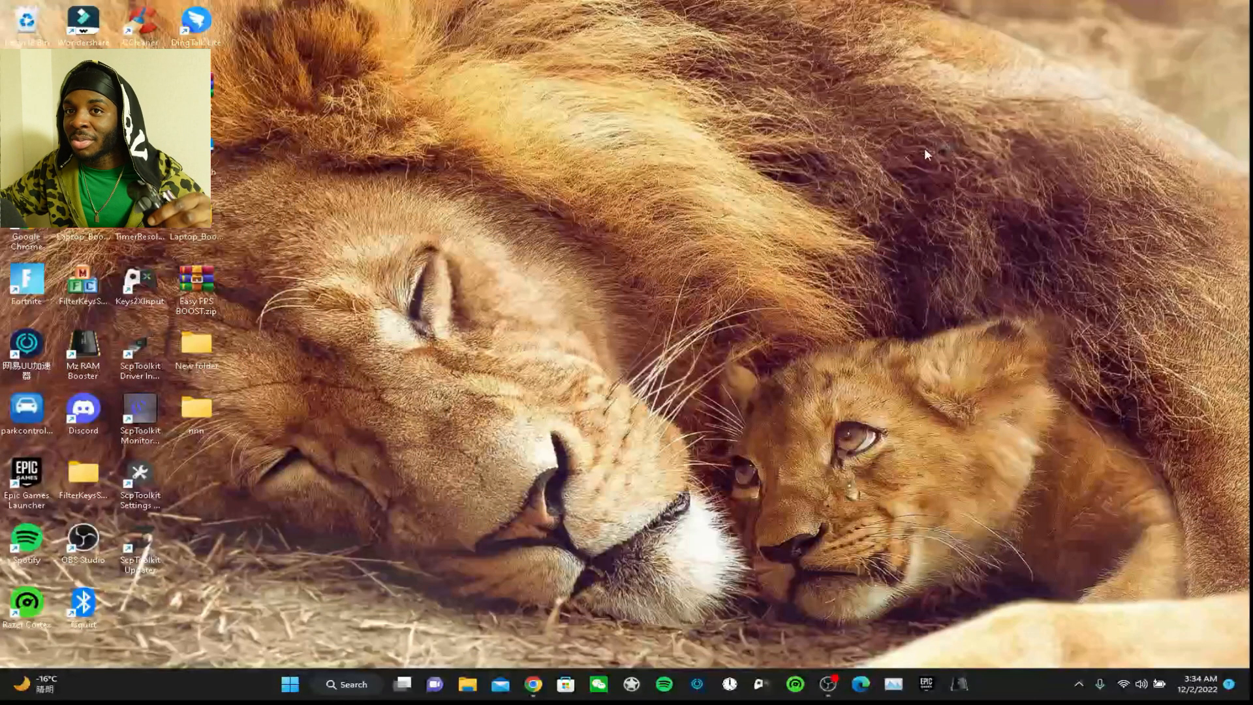
{"action": "mouse_move", "coordinate": [987, 224]}
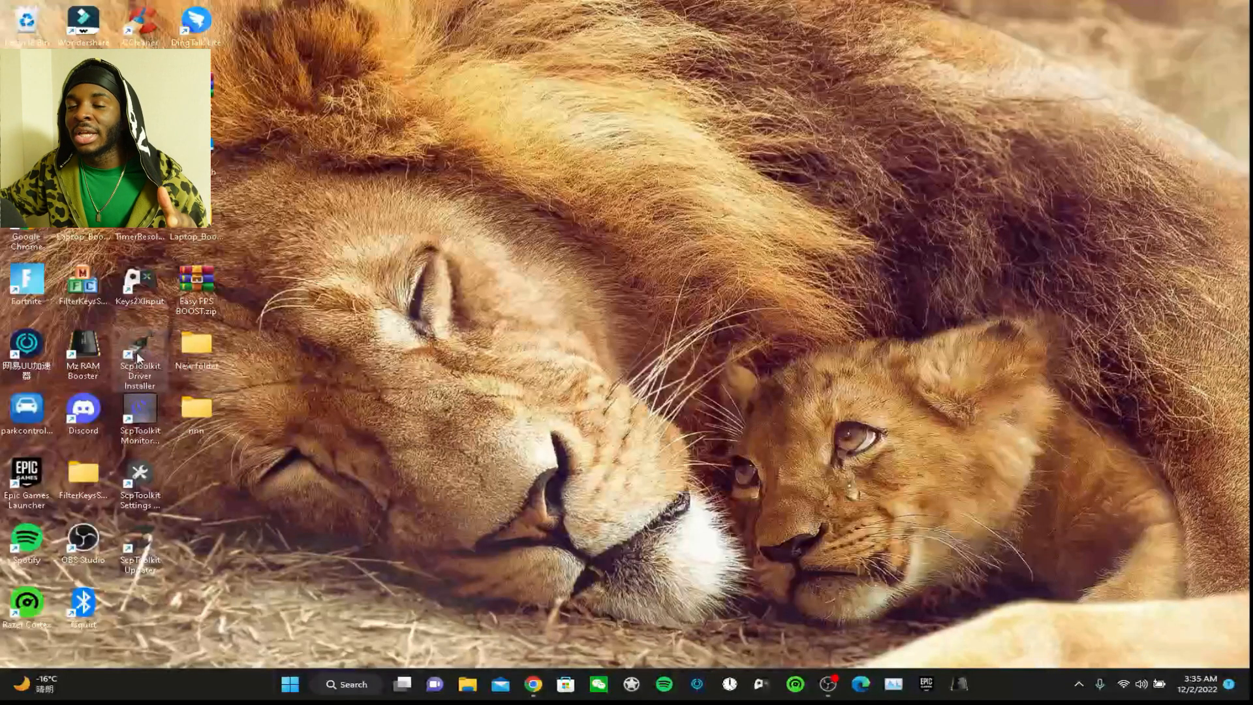
{"action": "double_click", "coordinate": [139, 352]}
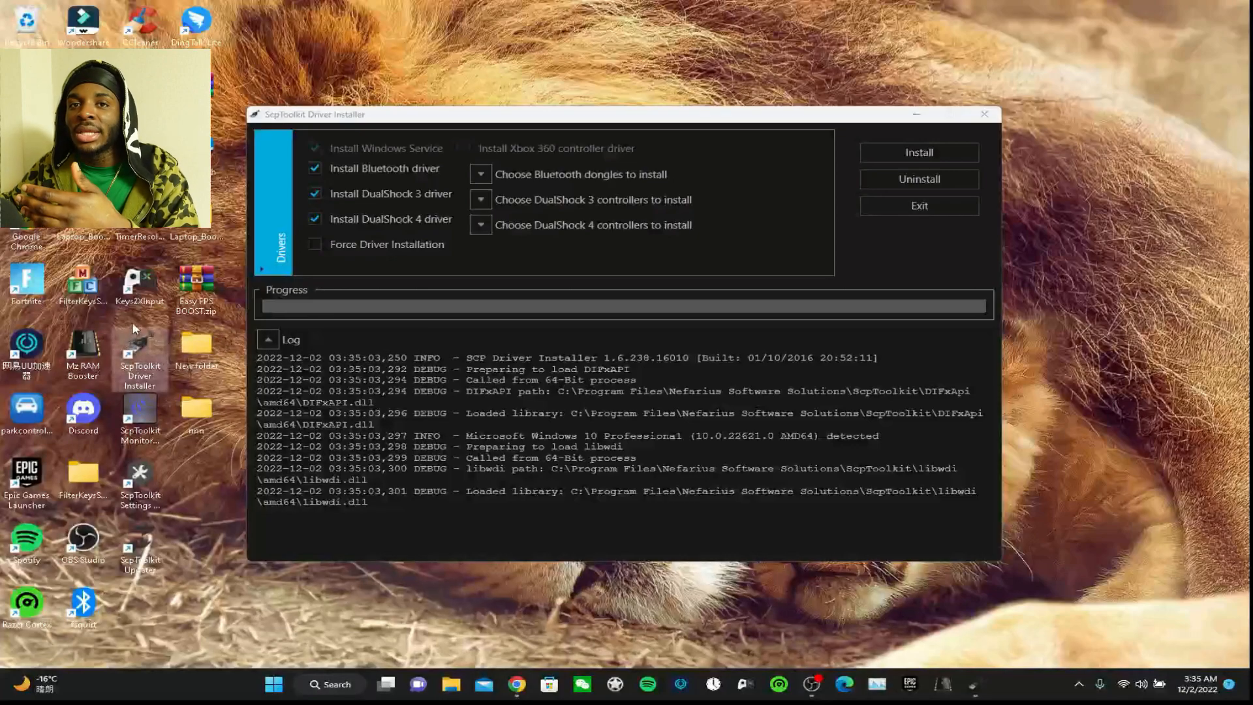
{"action": "mouse_move", "coordinate": [139, 356]}
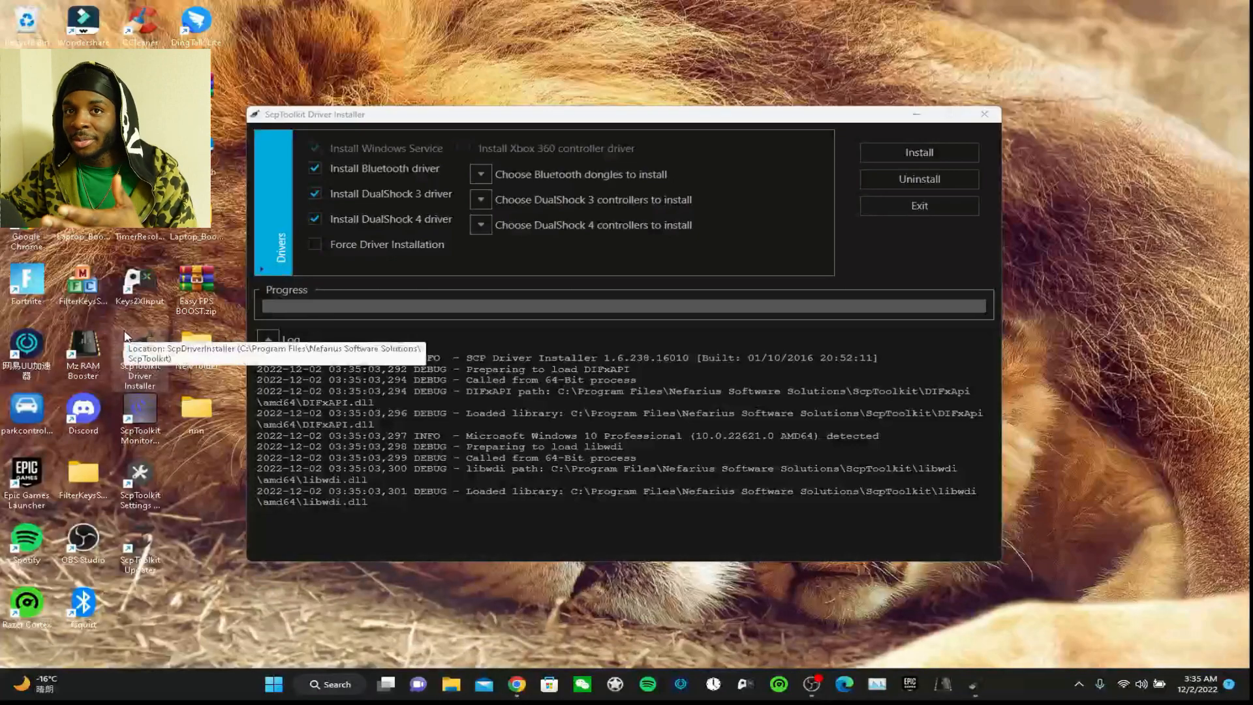
{"action": "mouse_move", "coordinate": [1050, 230]}
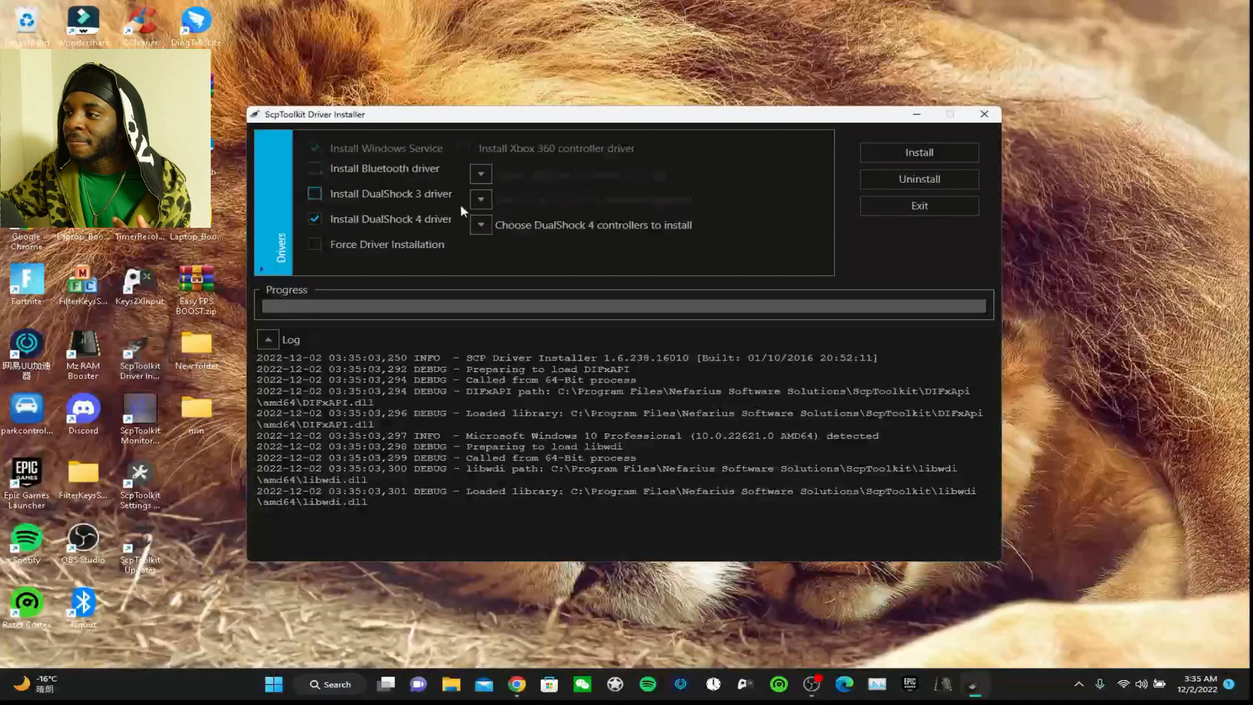
Expand the DualShock 4 controller list and scroll through the Wireless Controller entries
{"action": "left_click", "coordinate": [481, 225]}
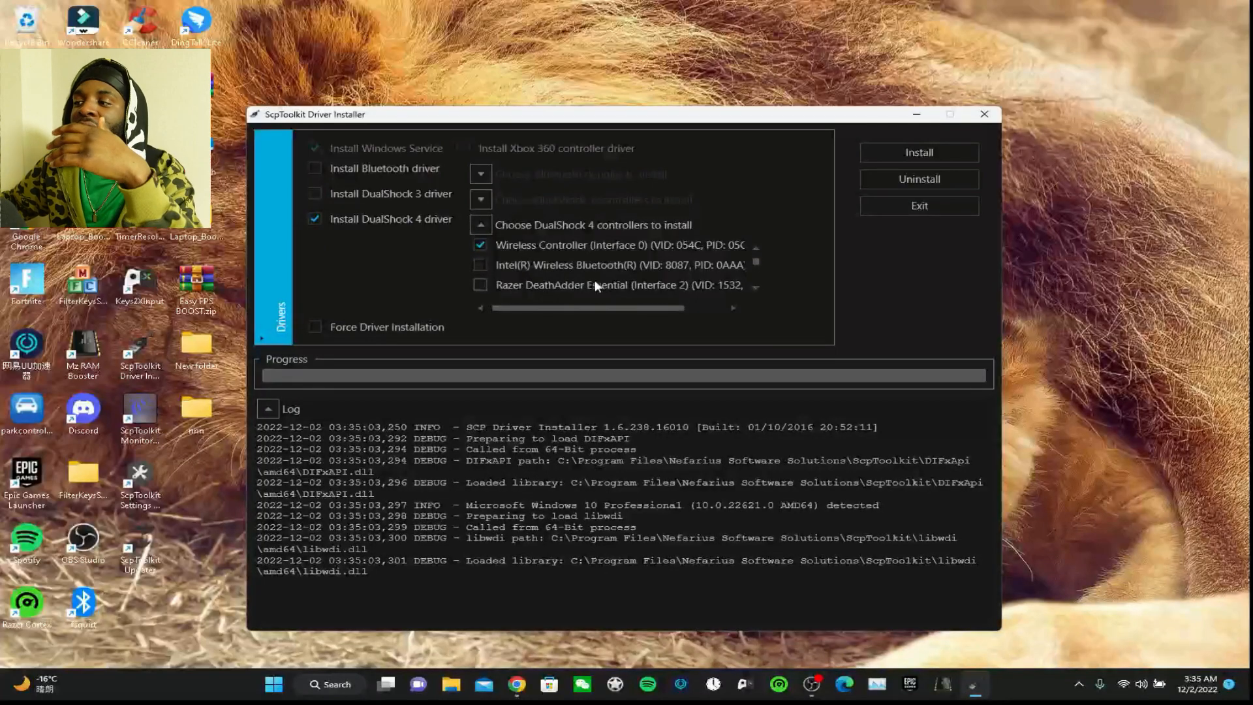
{"action": "scroll", "scroll_direction": "down", "scroll_amount": 3}
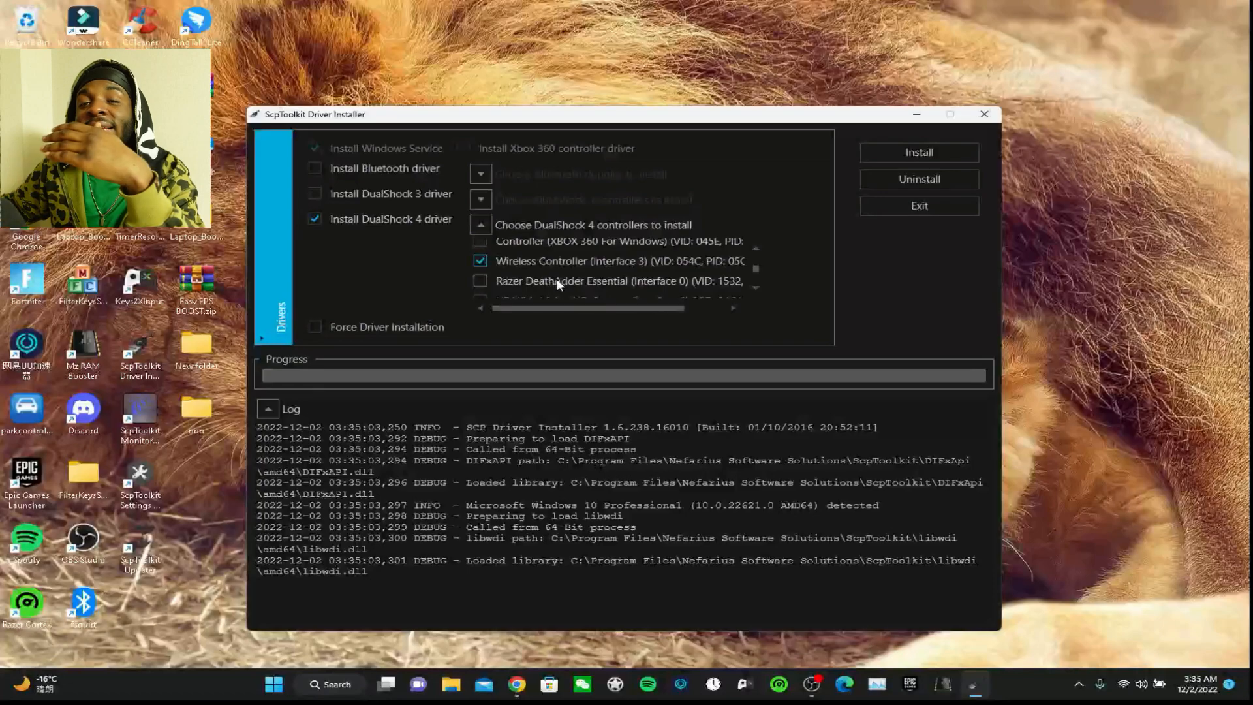
{"action": "mouse_move", "coordinate": [542, 286]}
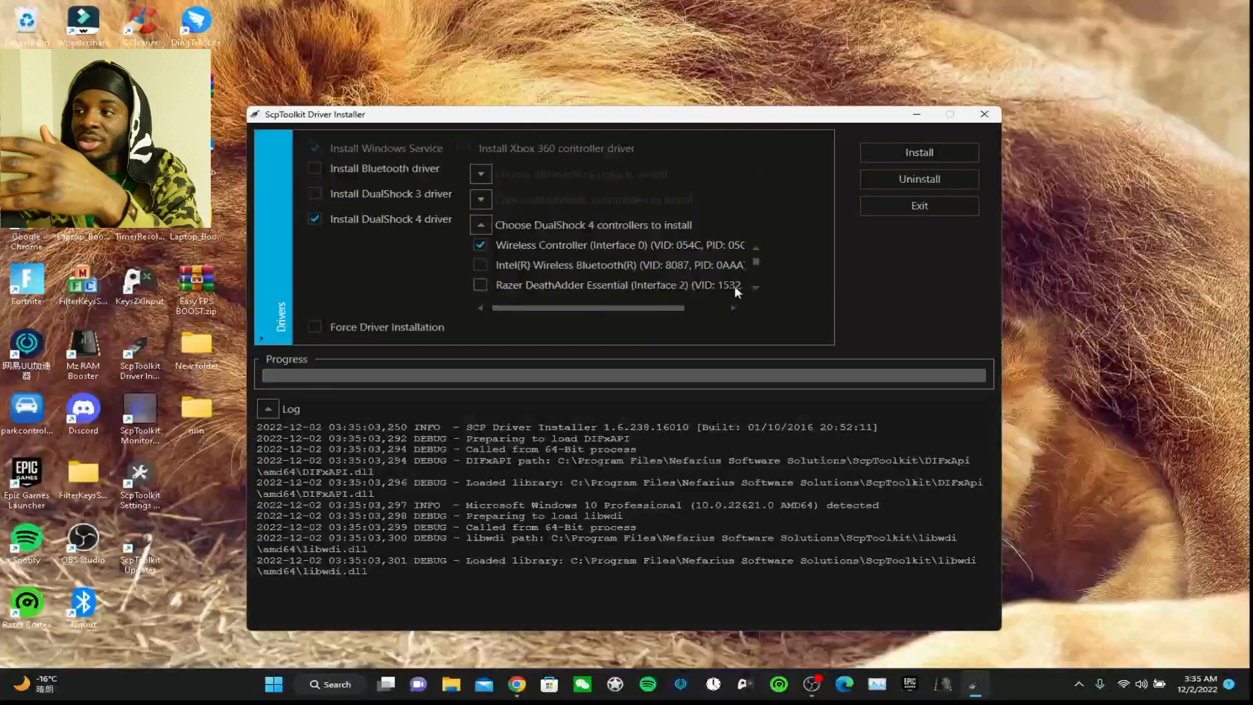
{"action": "mouse_move", "coordinate": [840, 264]}
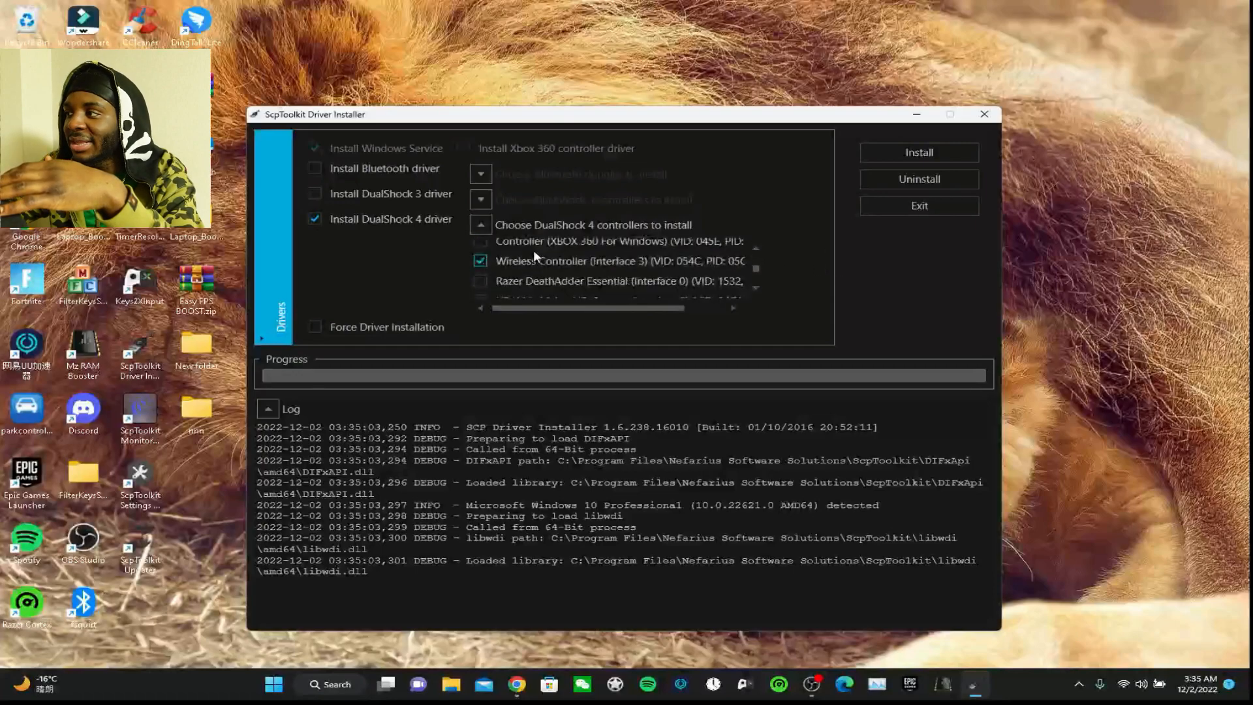
Install the DualShock 4 driver and close the installer once the log finishes
{"action": "left_click", "coordinate": [919, 152]}
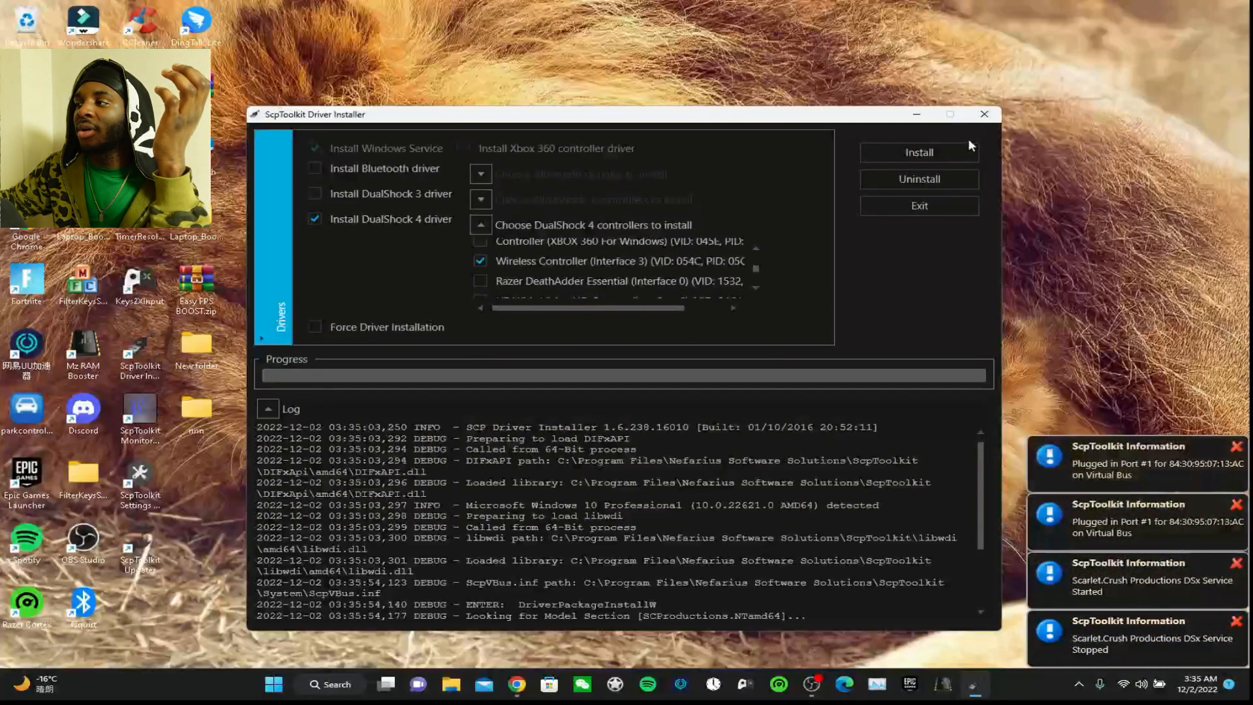
{"action": "mouse_move", "coordinate": [1039, 150]}
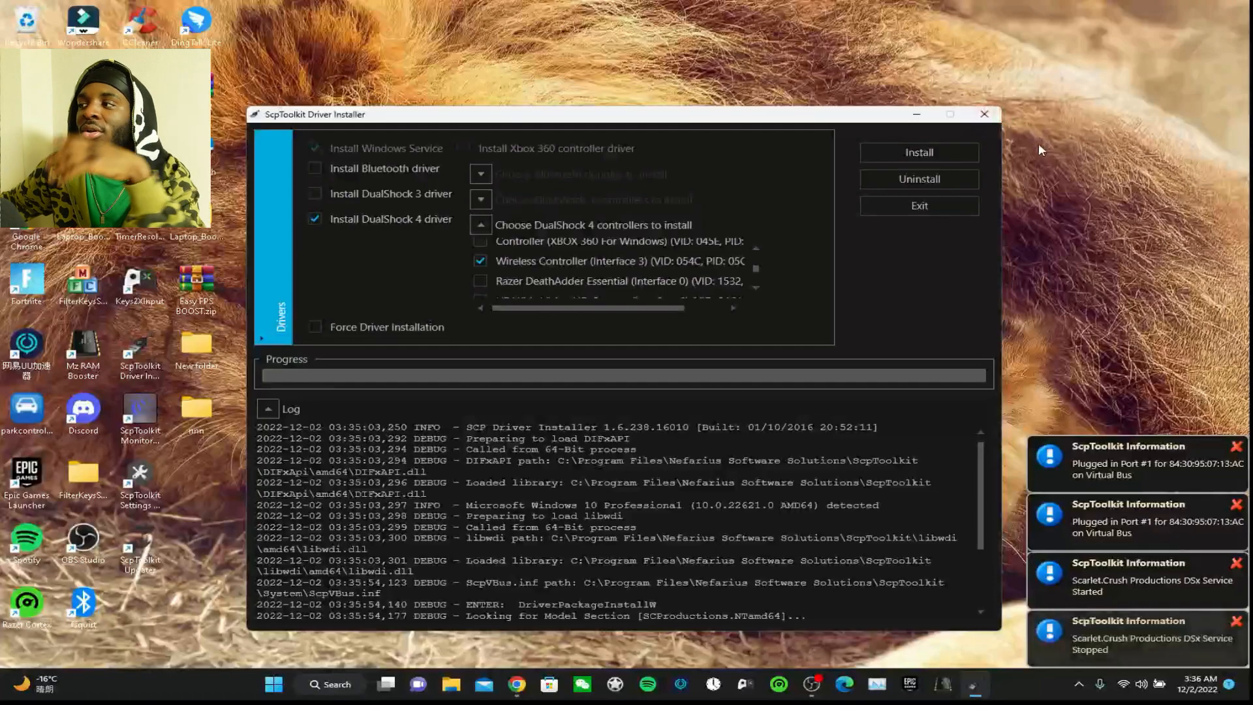
{"action": "mouse_move", "coordinate": [993, 111]}
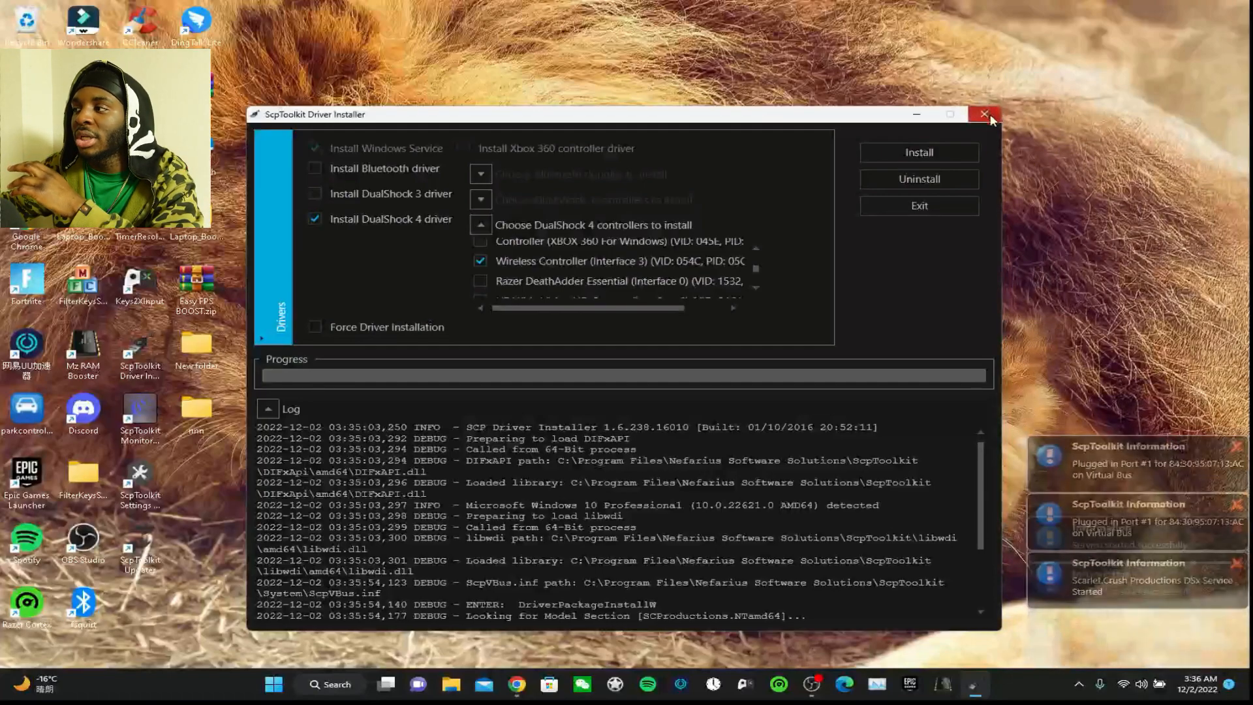
{"action": "left_click", "coordinate": [986, 114]}
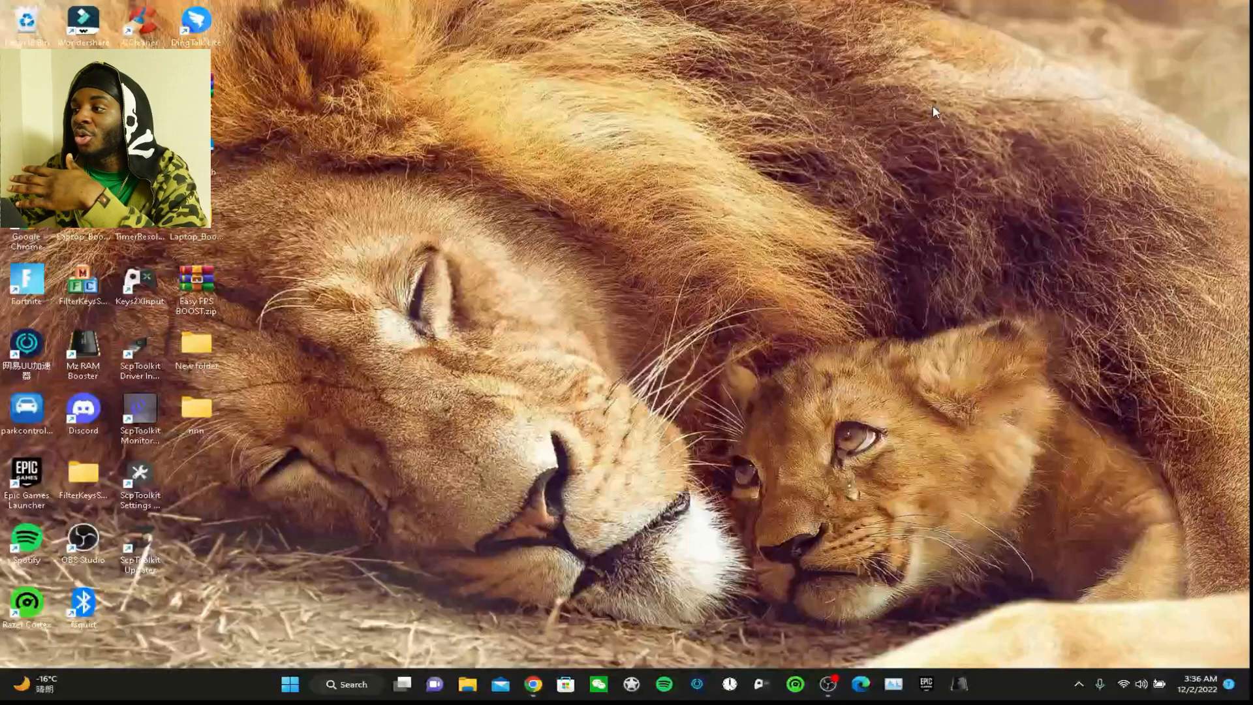
{"action": "mouse_move", "coordinate": [605, 165]}
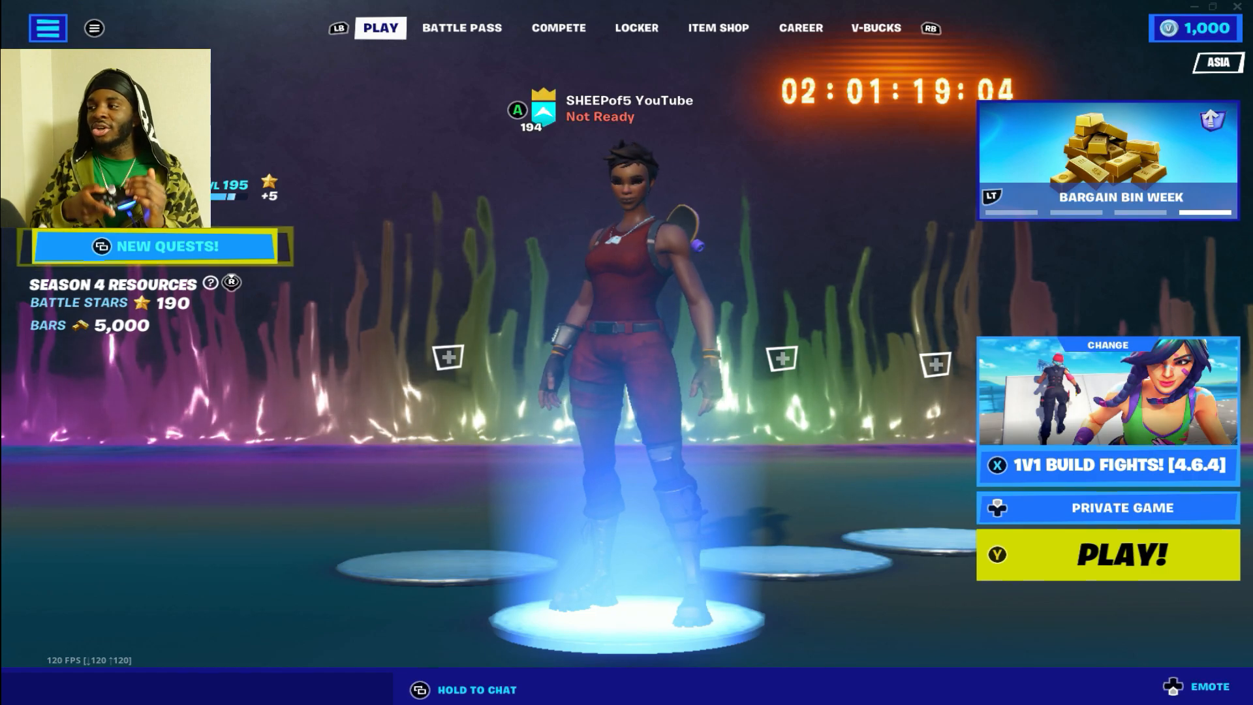
{"action": "left_click", "coordinate": [875, 28]}
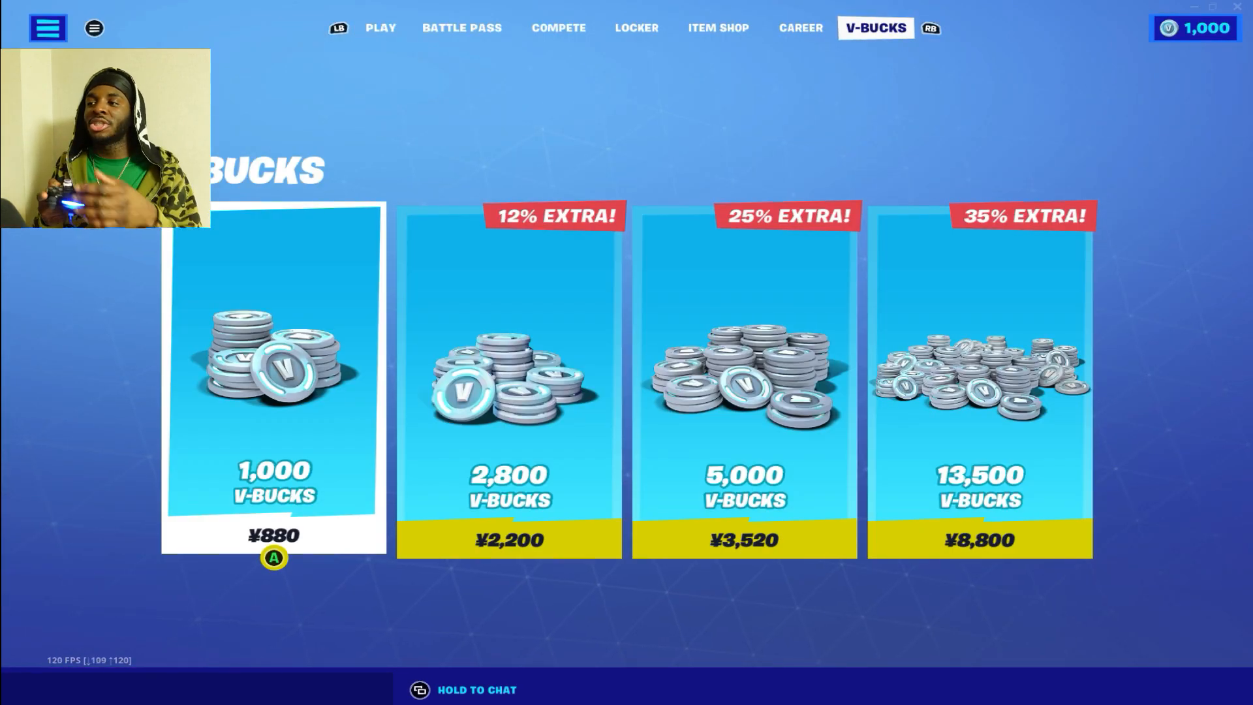
{"action": "left_click", "coordinate": [380, 27]}
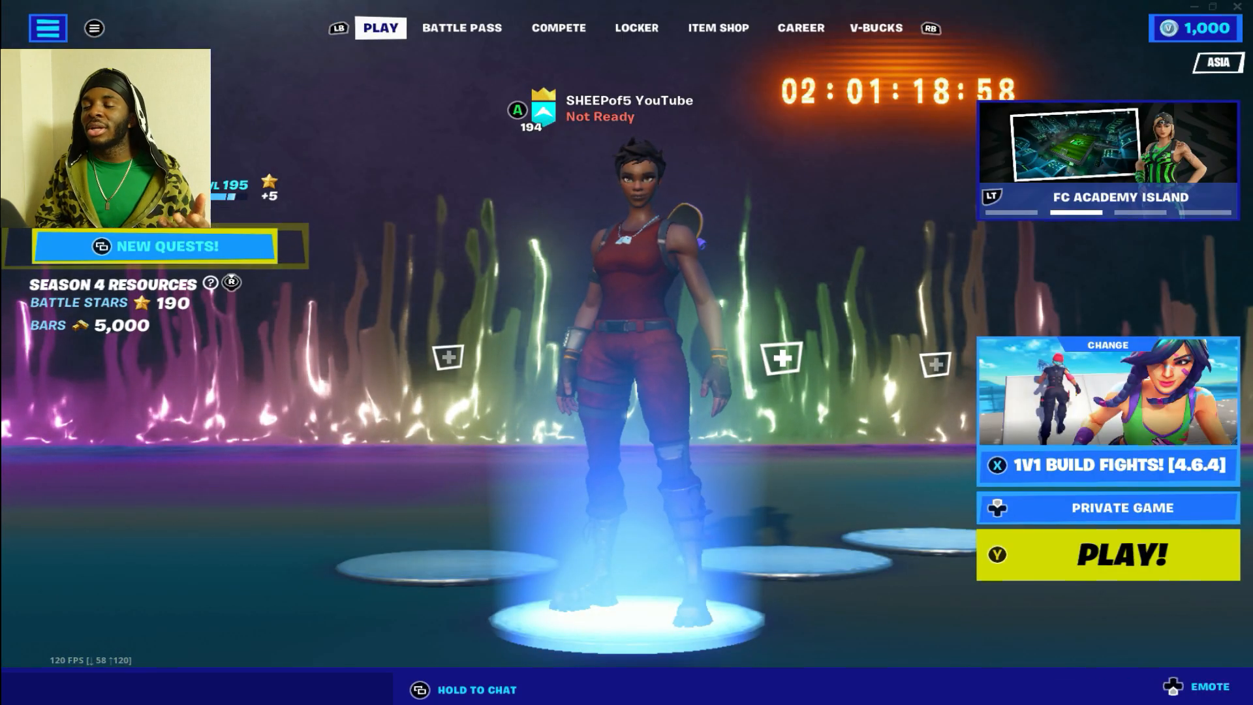
{"action": "left_click", "coordinate": [1107, 554]}
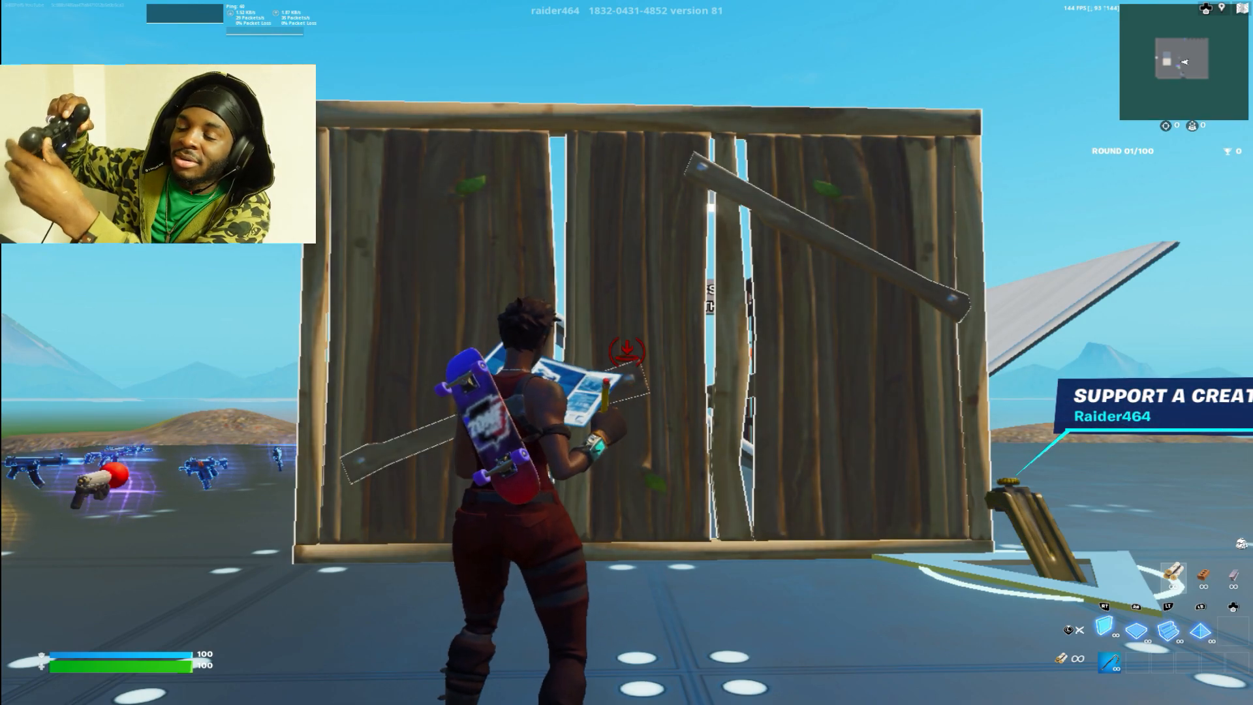
Place walls and ramps with the controller on the 1v1 build-fights island
{"action": "key", "text": "e"}
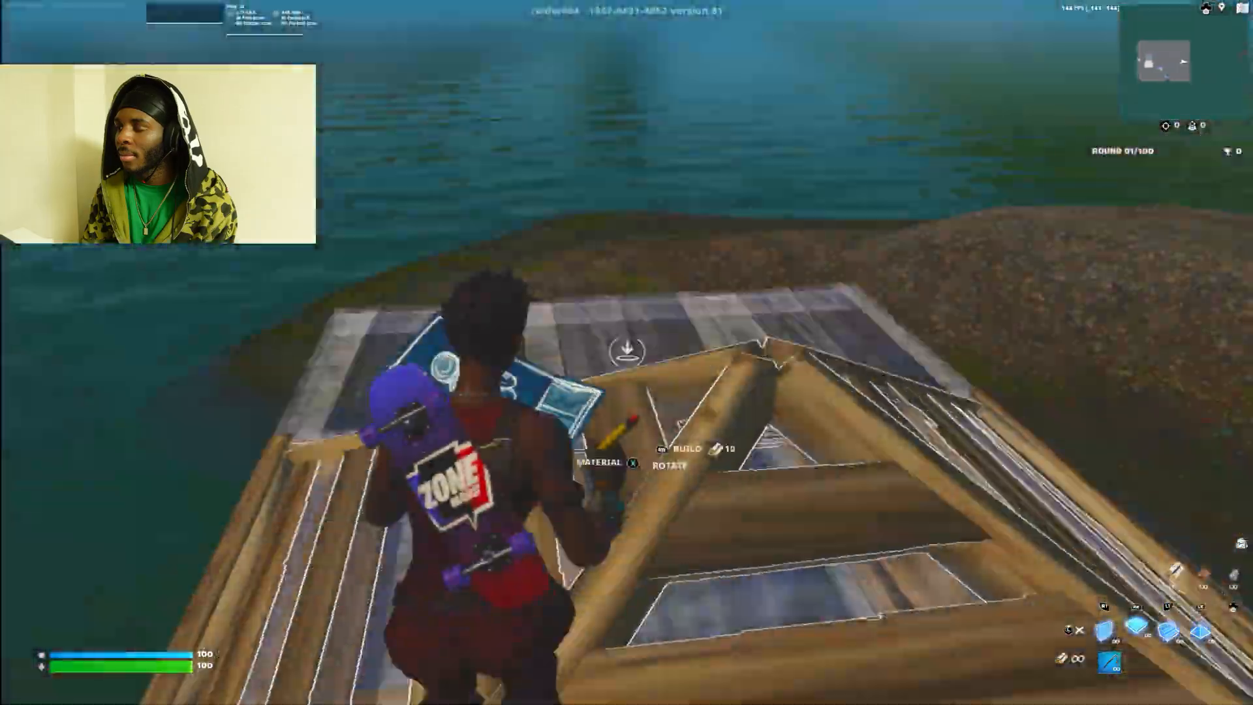
{"action": "mouse_move", "coordinate": [627, 352]}
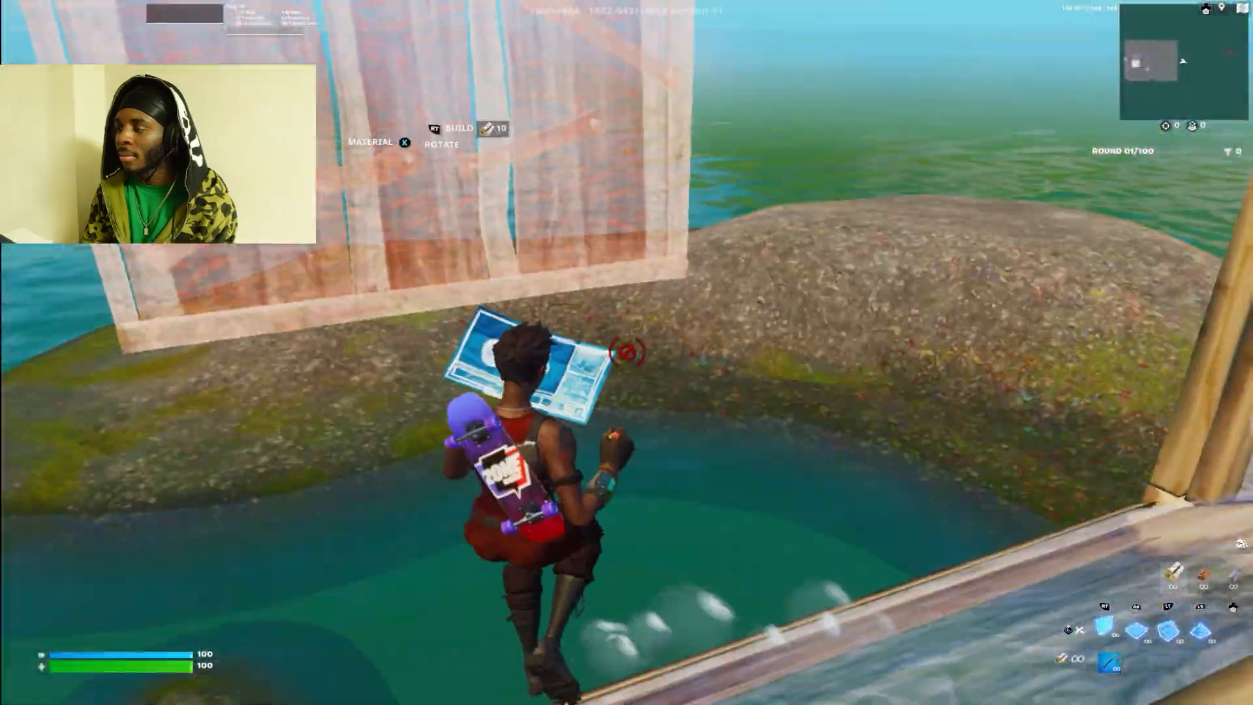